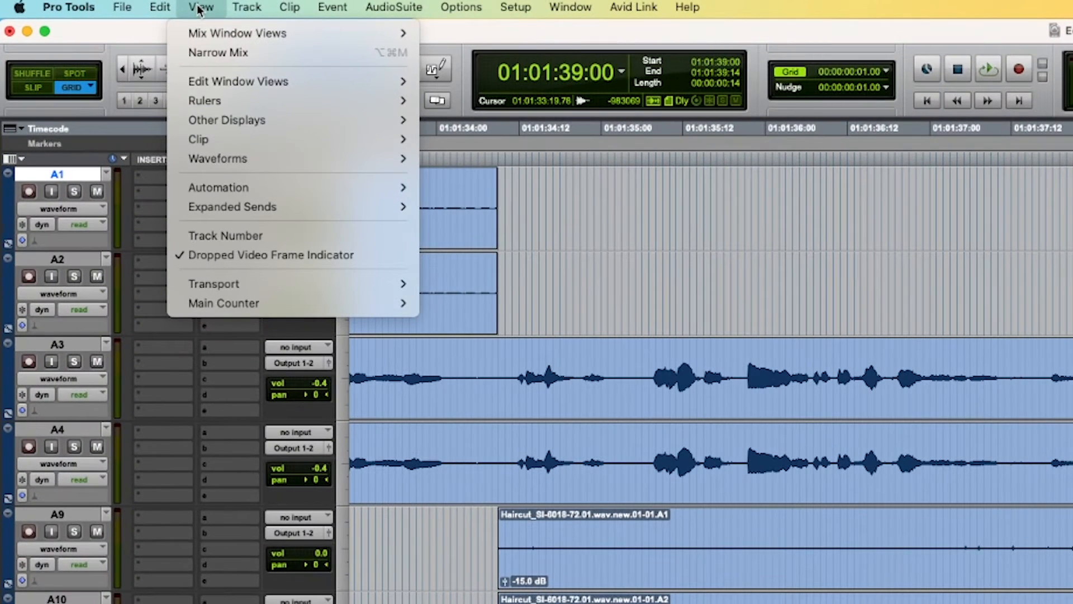
{"action": "mouse_move", "coordinate": [198, 139]}
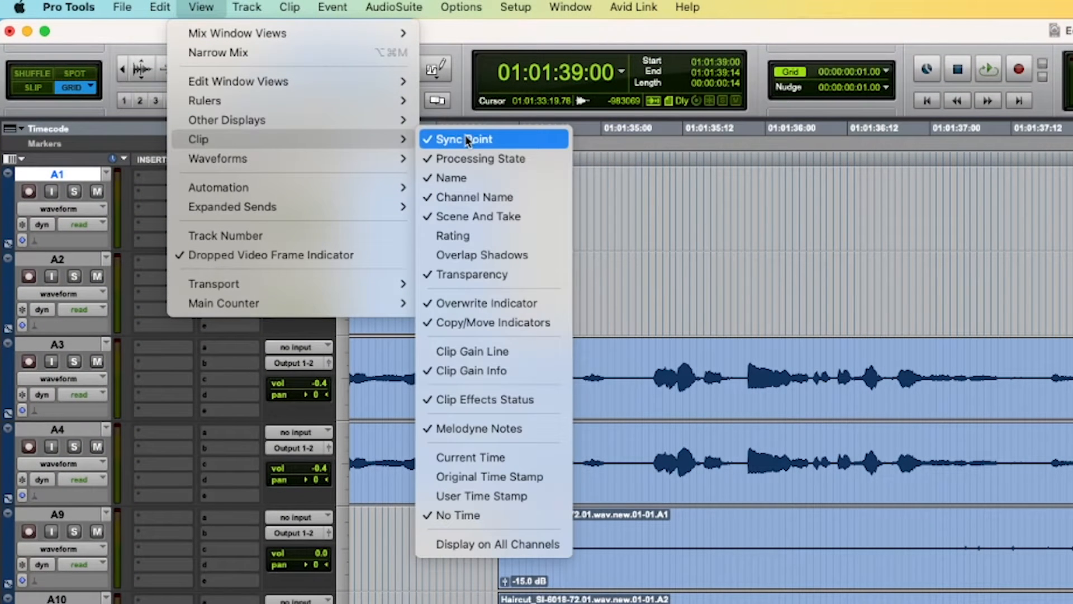
{"action": "mouse_move", "coordinate": [493, 197]}
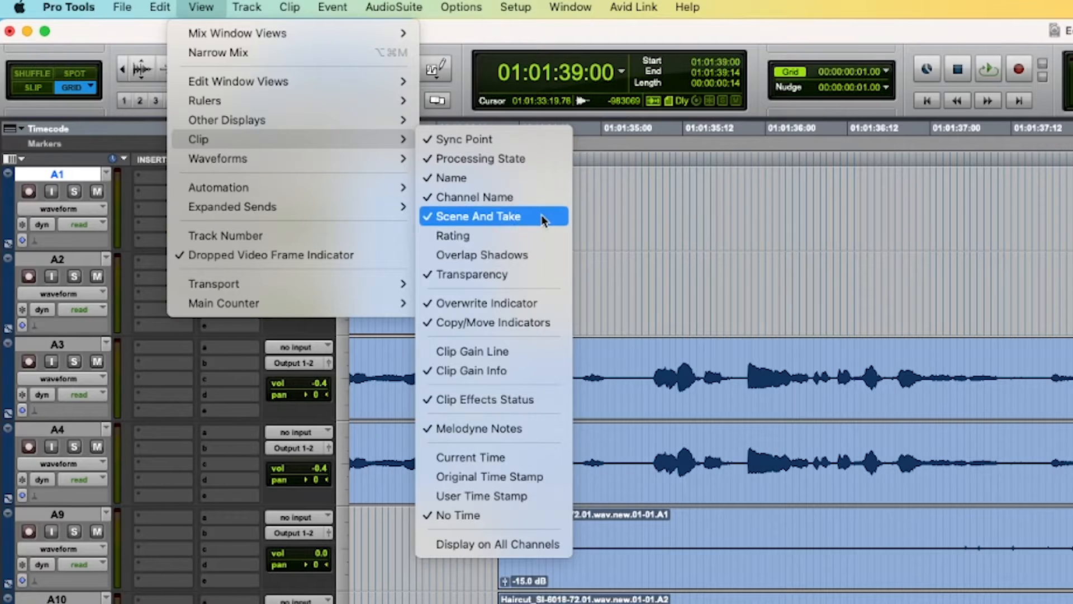
Enable Scene And Take in the clip display so clips show scene and take numbers
{"action": "left_click", "coordinate": [477, 216]}
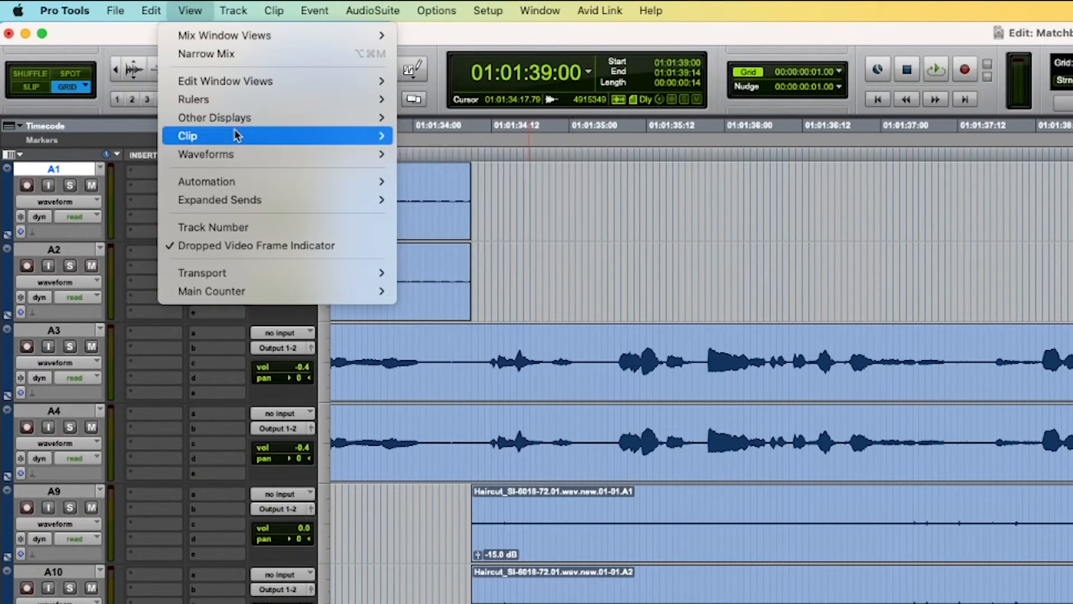
{"action": "mouse_move", "coordinate": [232, 135]}
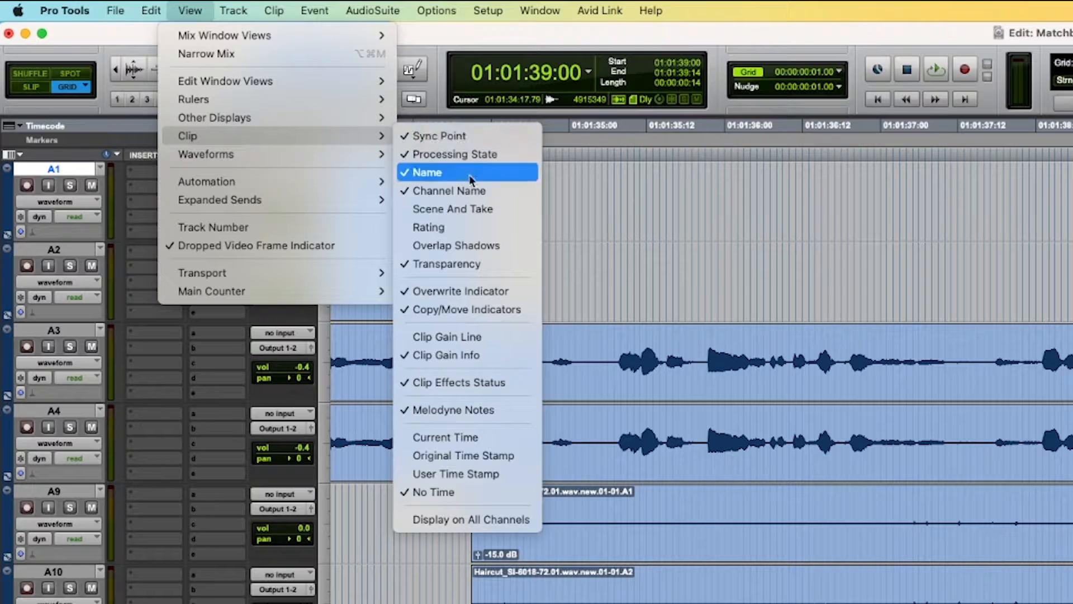
{"action": "mouse_move", "coordinate": [503, 214]}
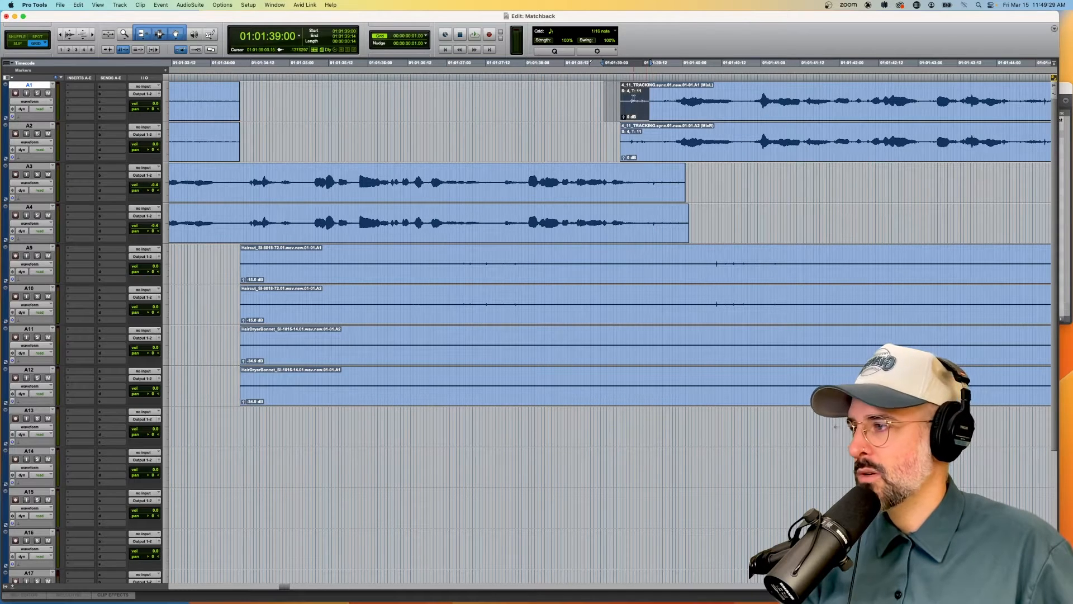
Zoom out to fit the whole session and scroll down to tracks A9 and below
{"action": "left_click", "coordinate": [257, 62]}
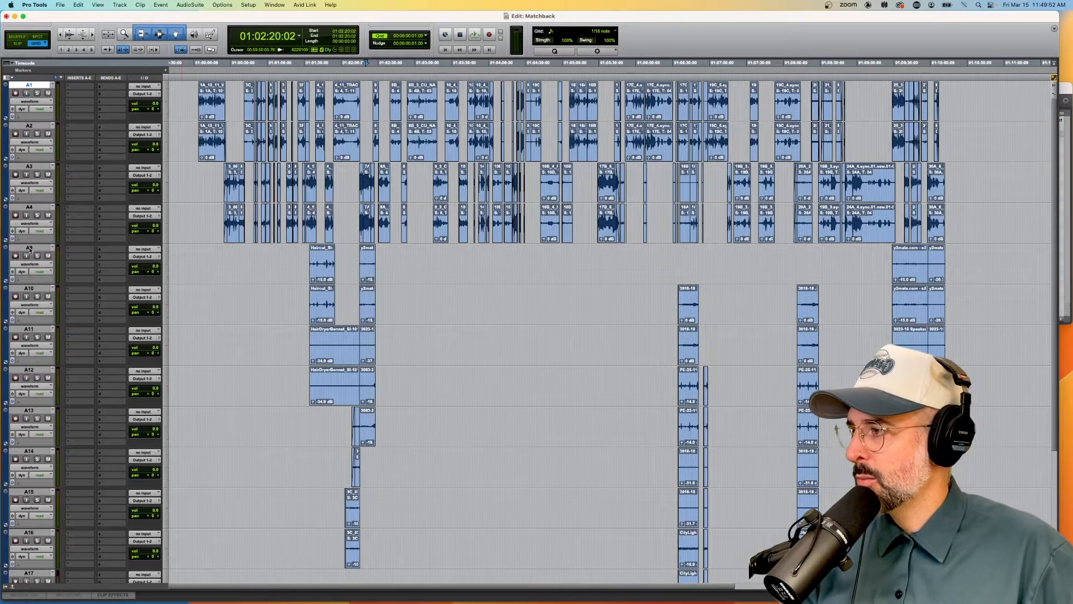
{"action": "scroll", "scroll_direction": "down", "scroll_amount": 3}
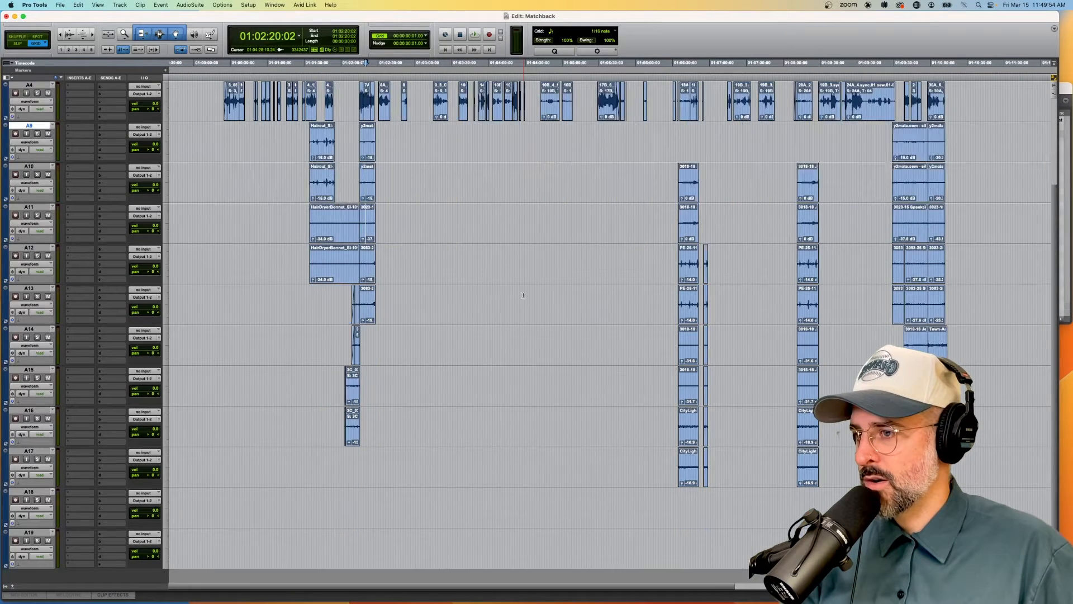
{"action": "scroll", "scroll_direction": "down", "scroll_amount": 3}
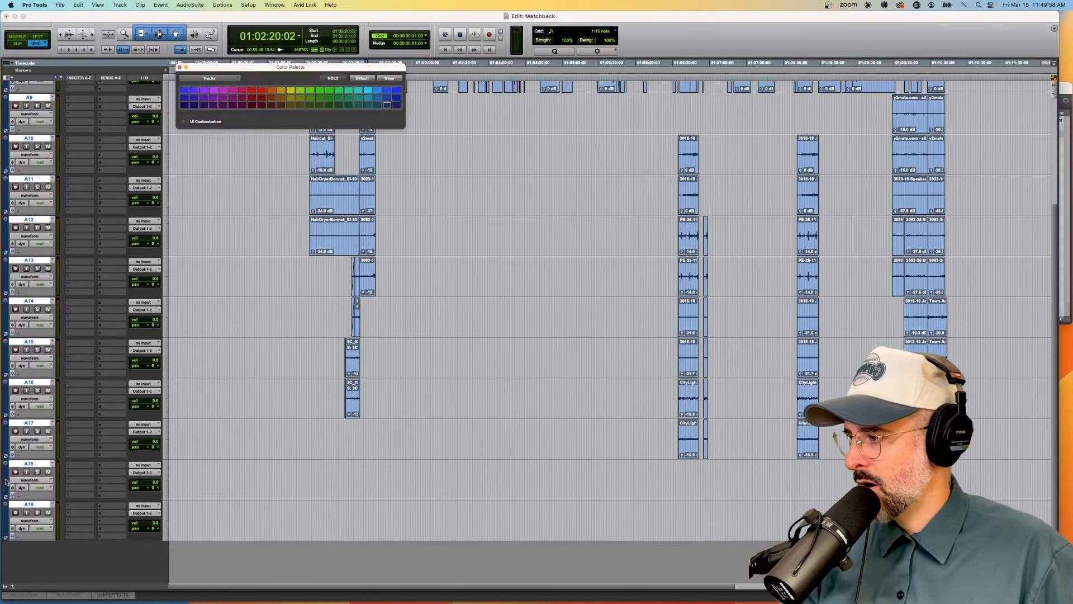
Colour tracks A9 through A17 and their clips yellow from the Color Palette
{"action": "left_click", "coordinate": [291, 90]}
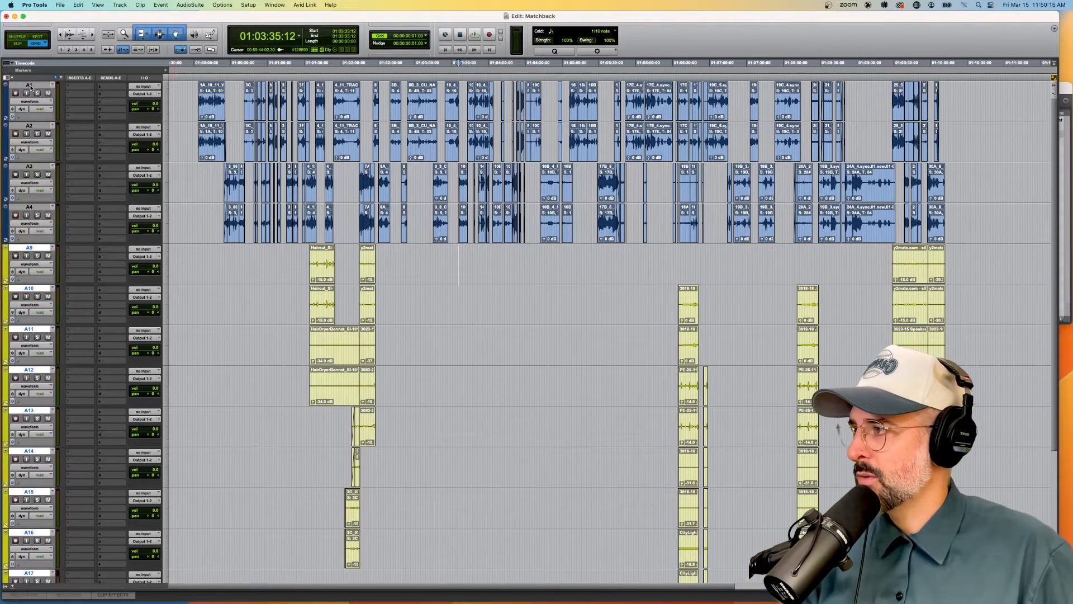
{"action": "mouse_move", "coordinate": [29, 85]}
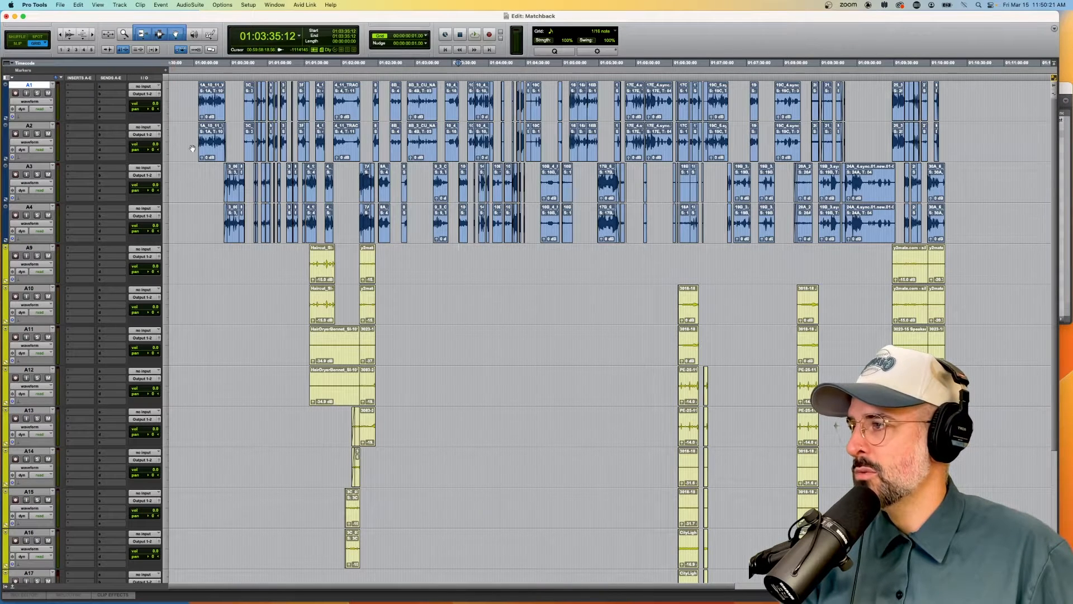
Select tracks A1–A4 and colour them a deeper blue
{"action": "left_click", "coordinate": [352, 171]}
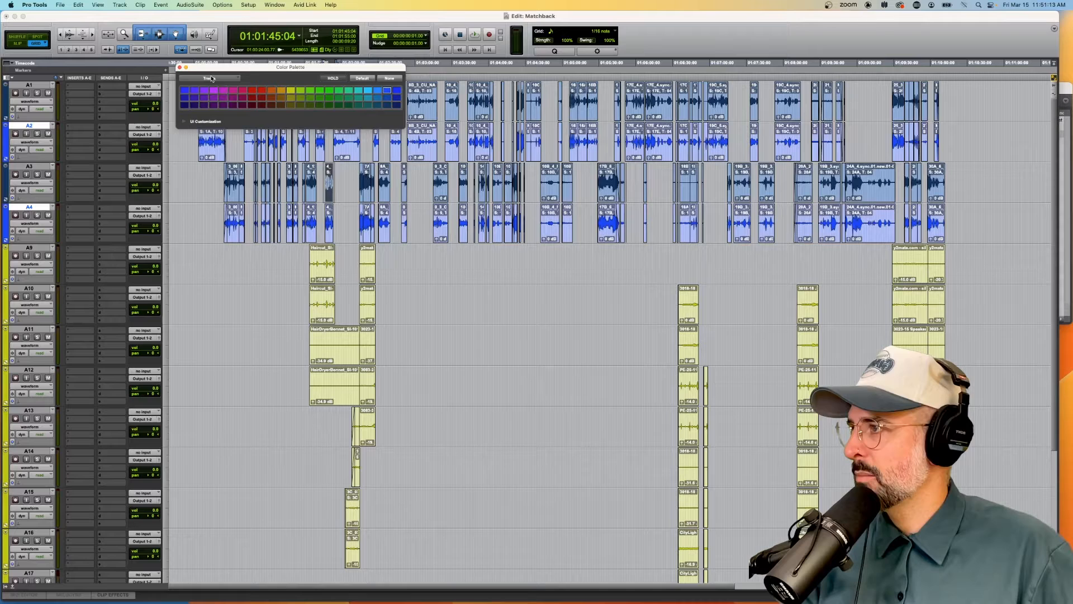
{"action": "left_click", "coordinate": [179, 67]}
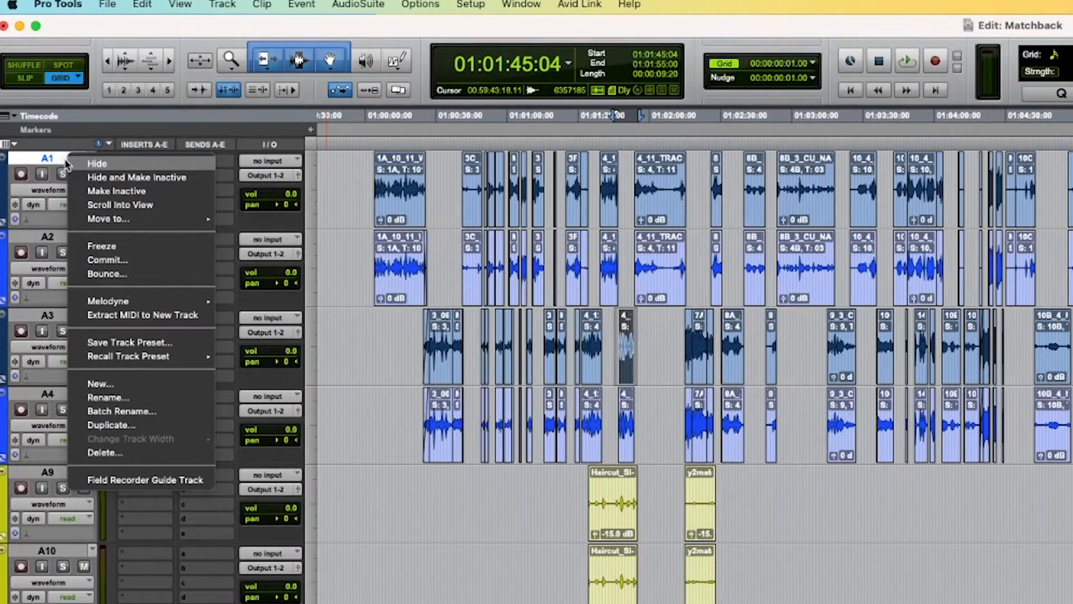
{"action": "mouse_move", "coordinate": [128, 355]}
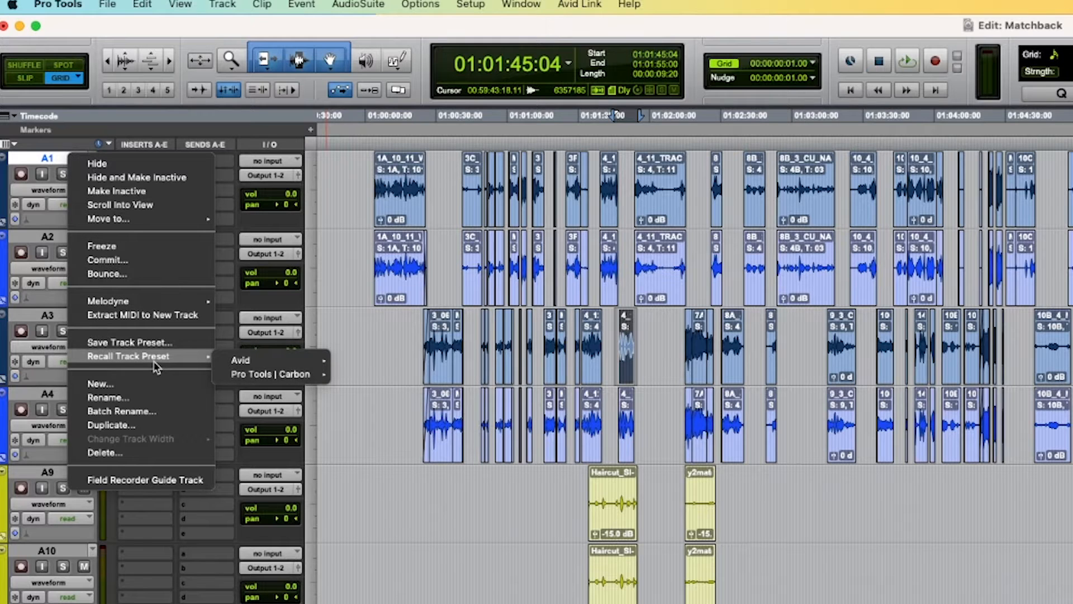
{"action": "mouse_move", "coordinate": [157, 486]}
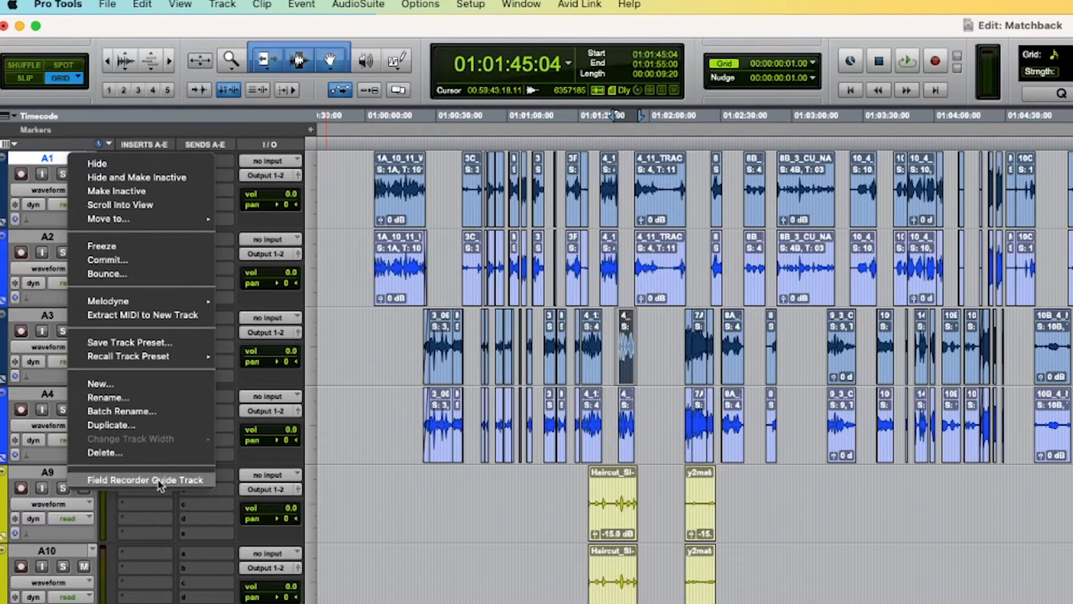
{"action": "mouse_move", "coordinate": [211, 484]}
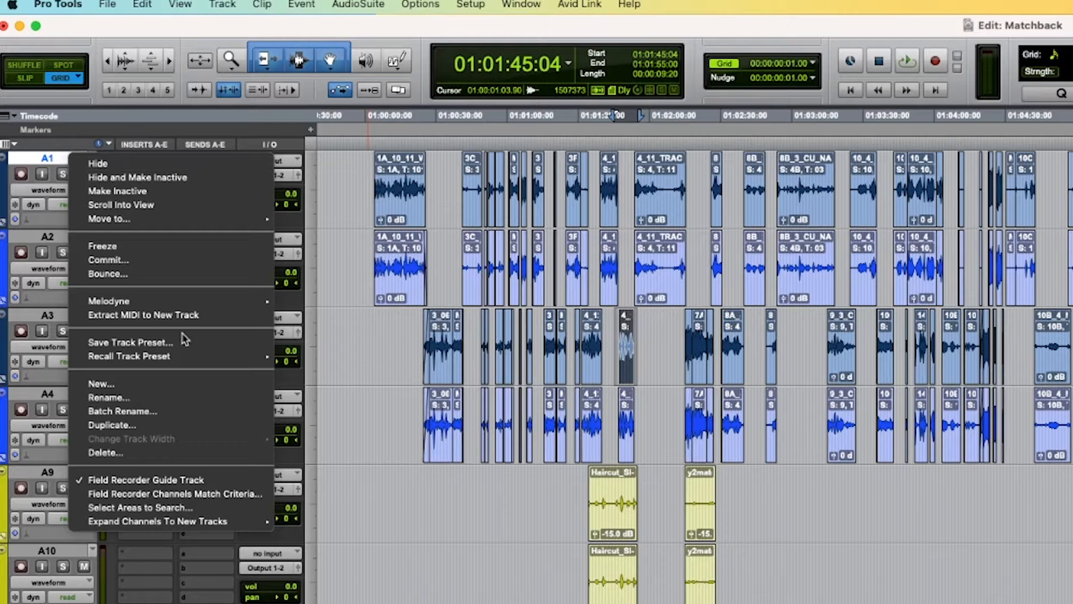
{"action": "mouse_move", "coordinate": [212, 480]}
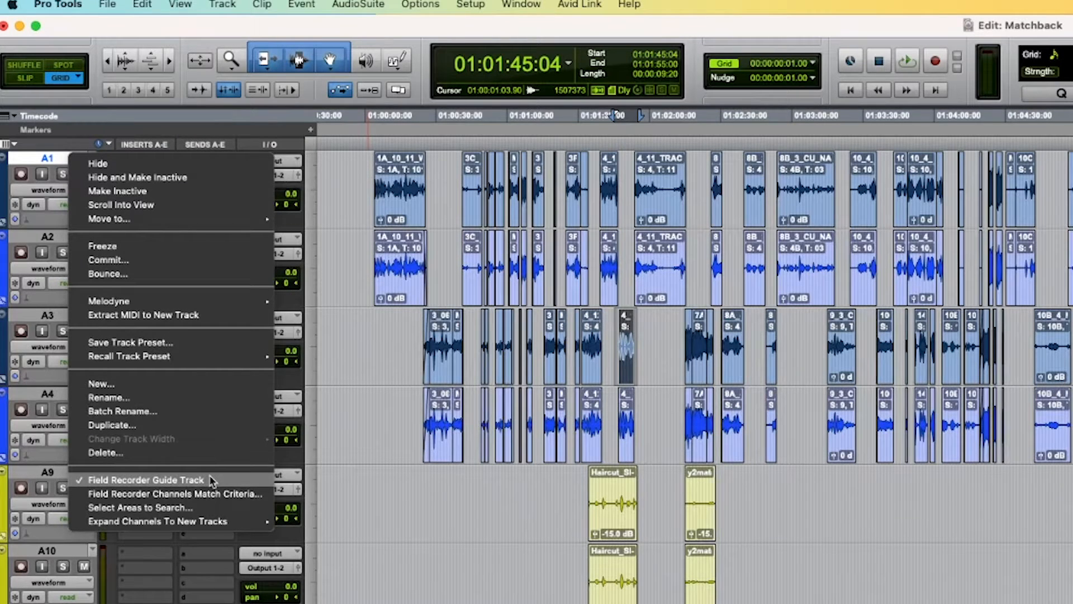
{"action": "mouse_move", "coordinate": [162, 500]}
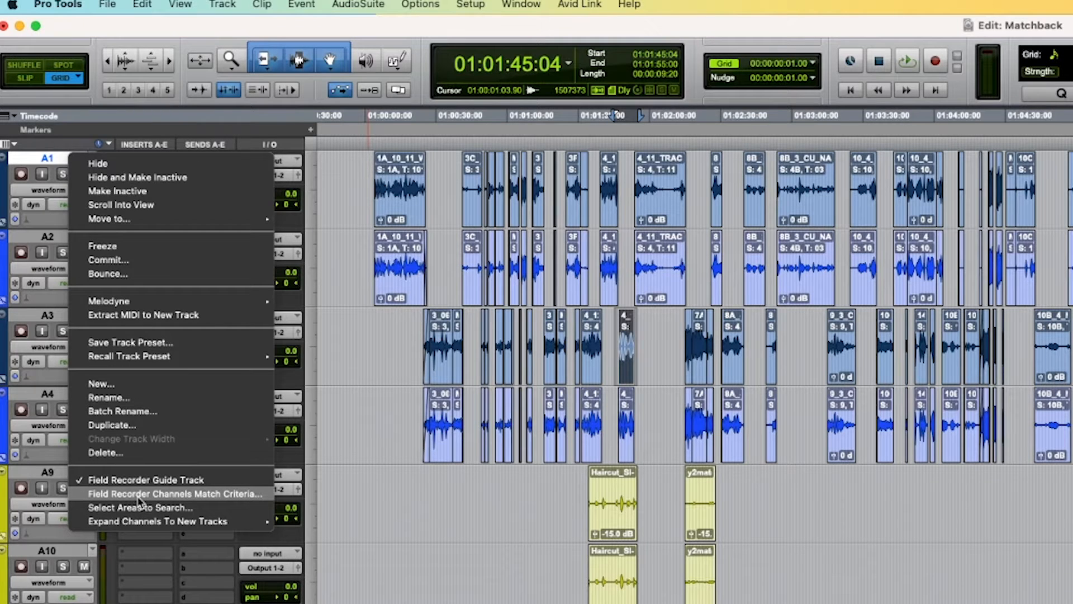
{"action": "left_click", "coordinate": [176, 493]}
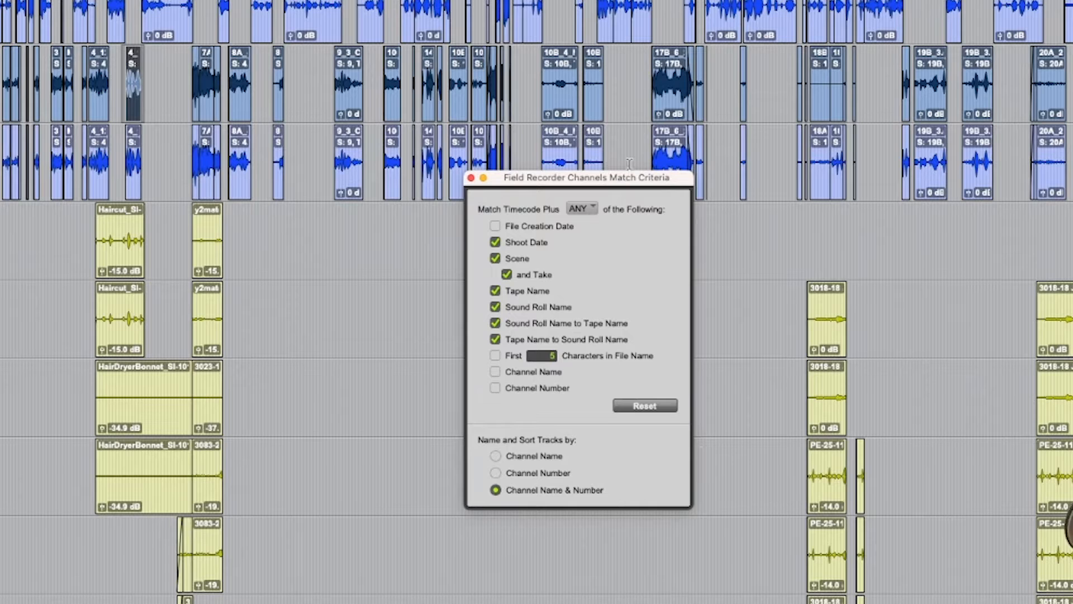
{"action": "mouse_move", "coordinate": [551, 370]}
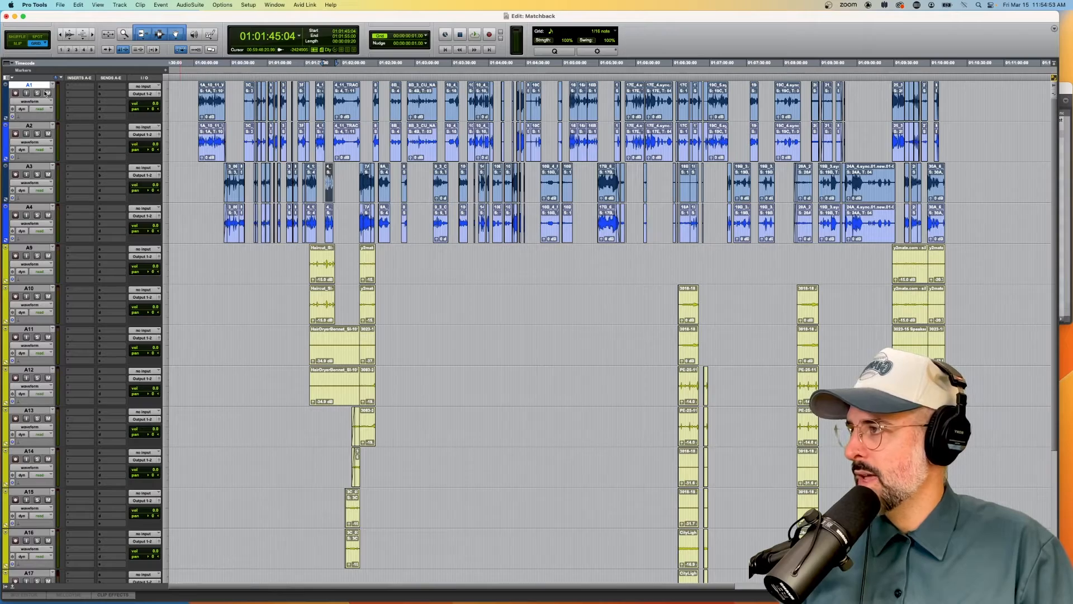
{"action": "right_click", "coordinate": [29, 85]}
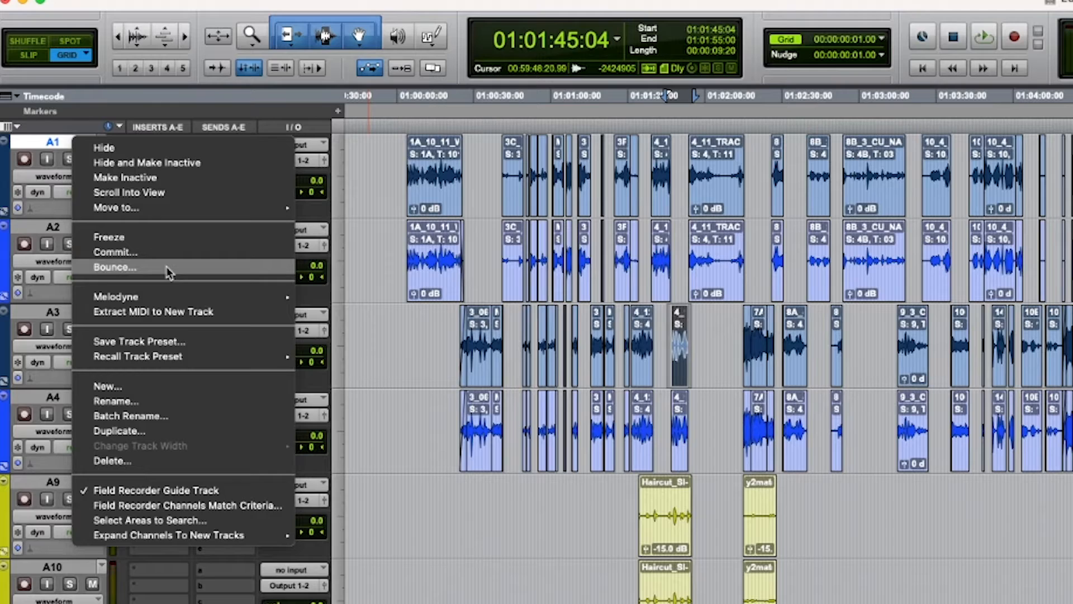
{"action": "mouse_move", "coordinate": [151, 519]}
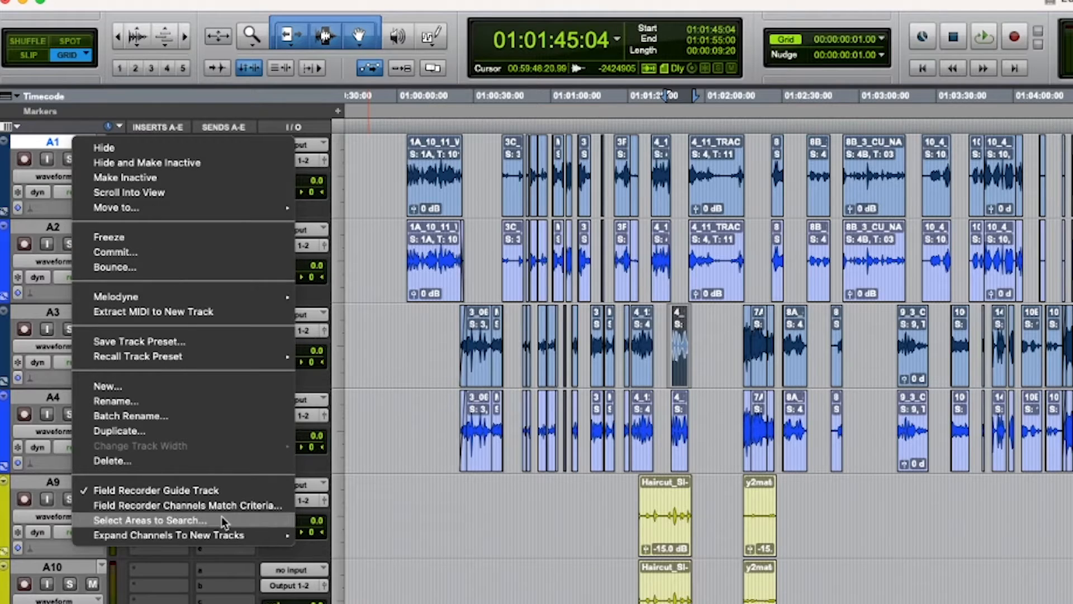
Bring up the Select Areas to Search dialog from the A1 track menu
{"action": "left_click", "coordinate": [149, 520]}
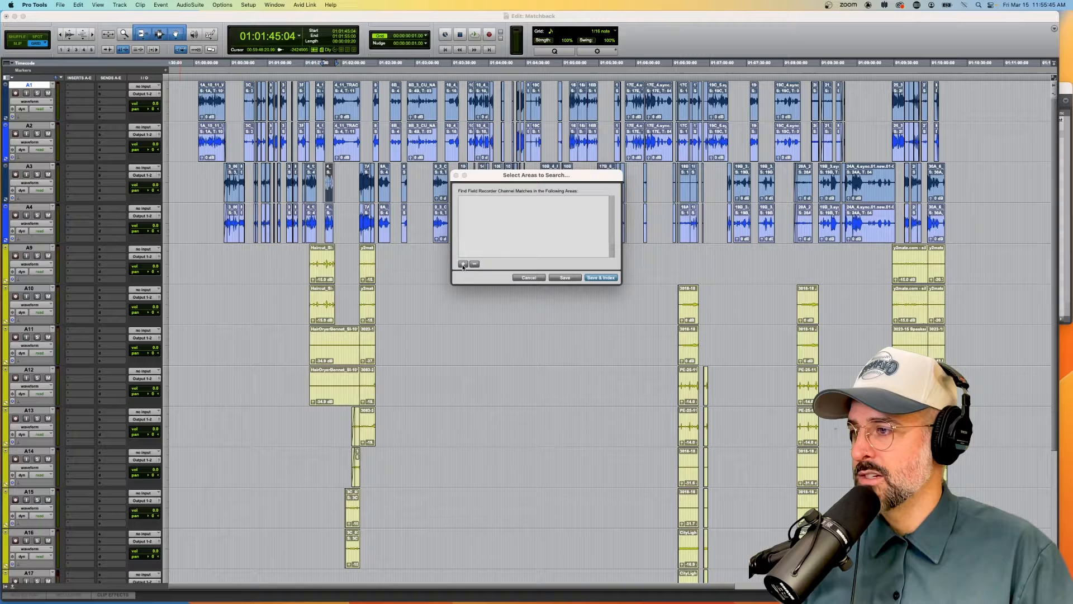
Add the Siren Salon project folder as the search area, then Save & Index it
{"action": "left_click", "coordinate": [464, 265]}
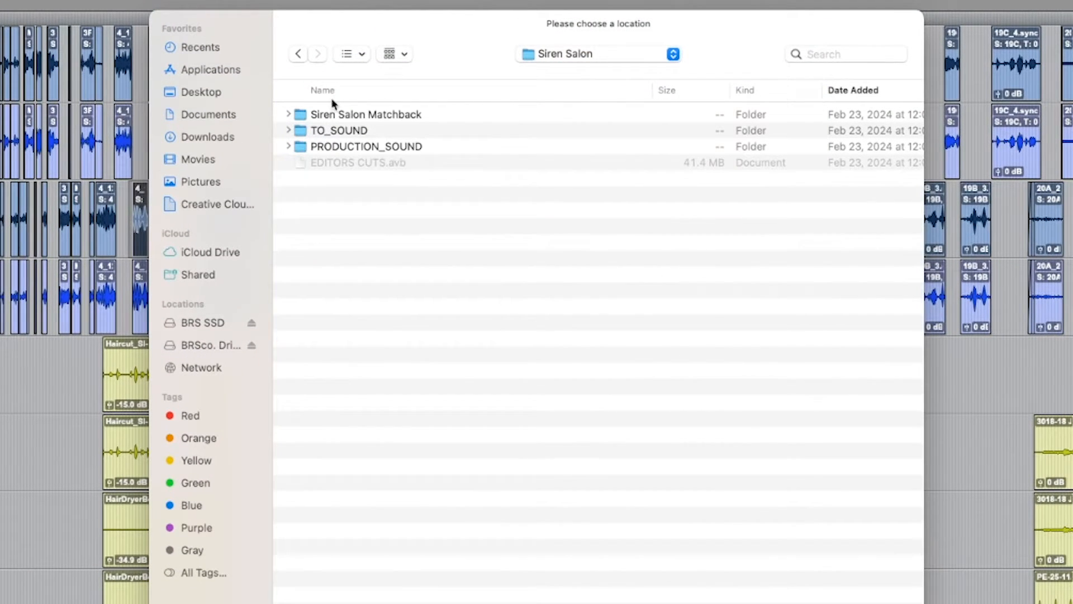
{"action": "left_click", "coordinate": [367, 145]}
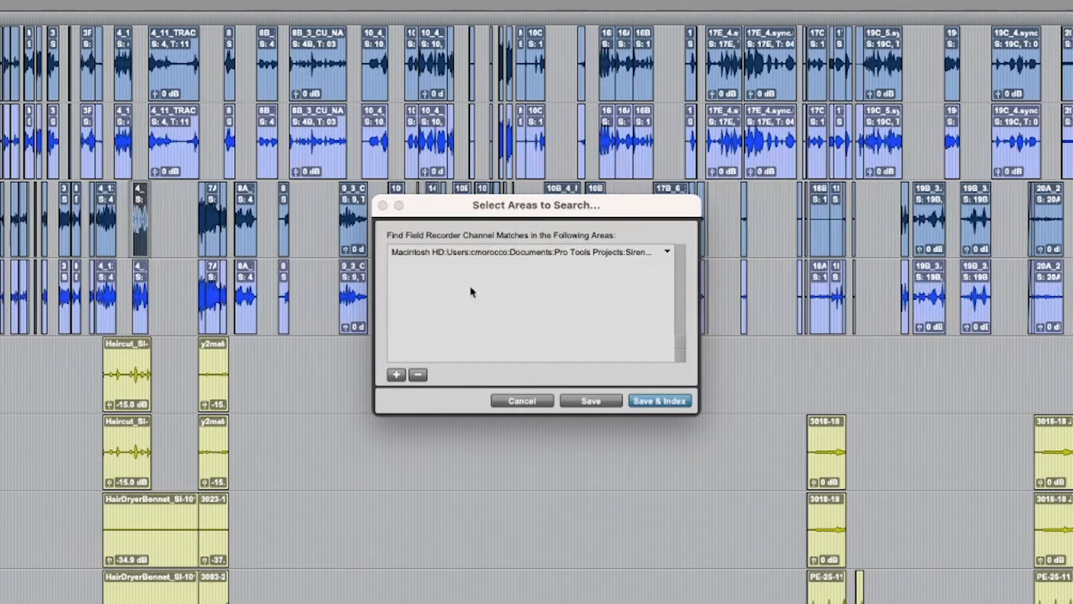
{"action": "mouse_move", "coordinate": [624, 264]}
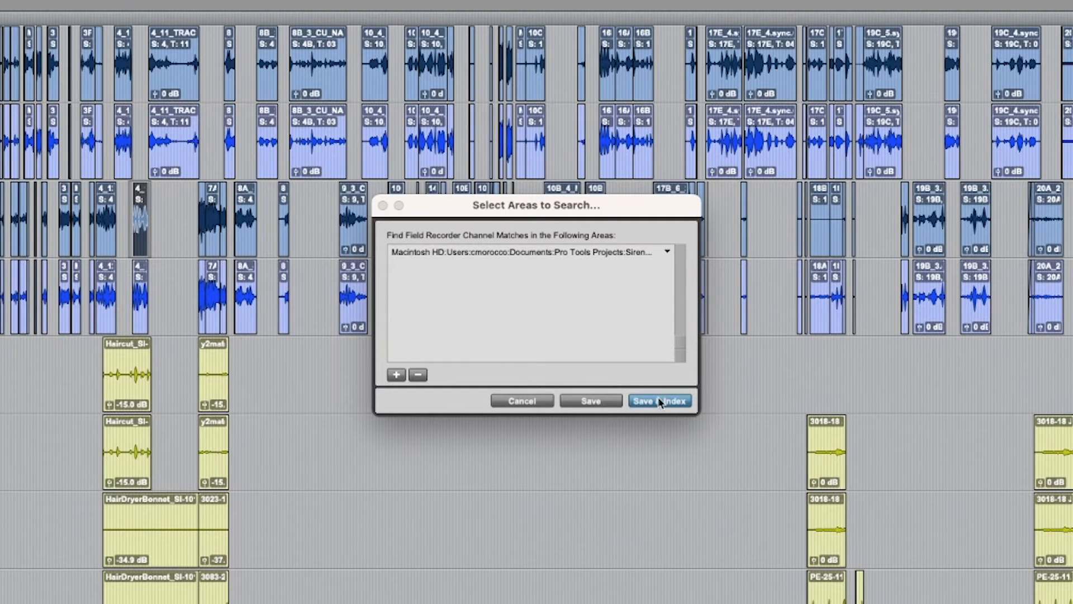
{"action": "left_click", "coordinate": [660, 400]}
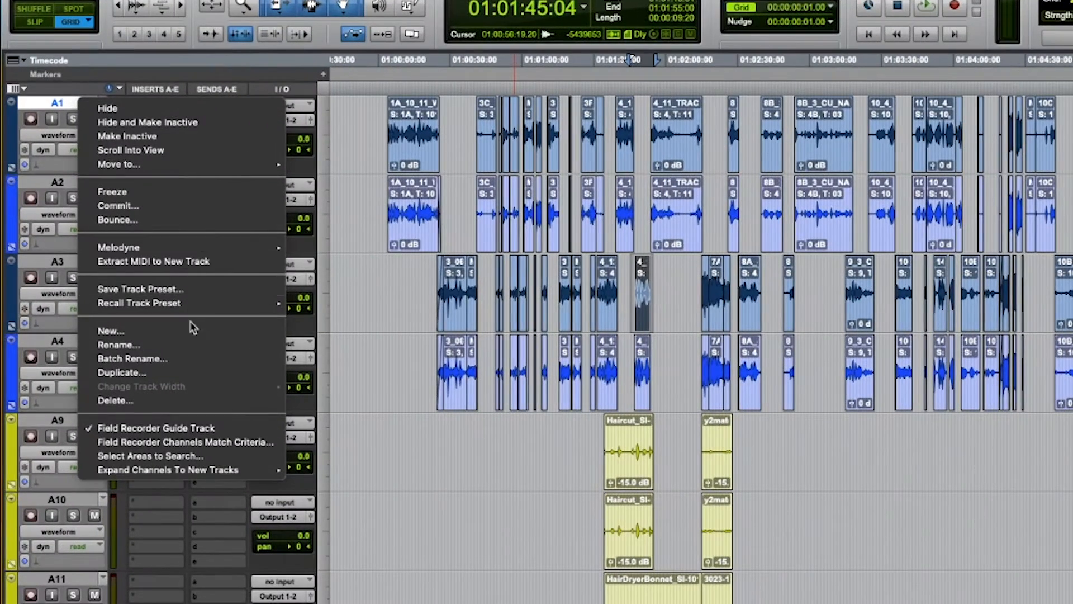
{"action": "mouse_move", "coordinate": [167, 470]}
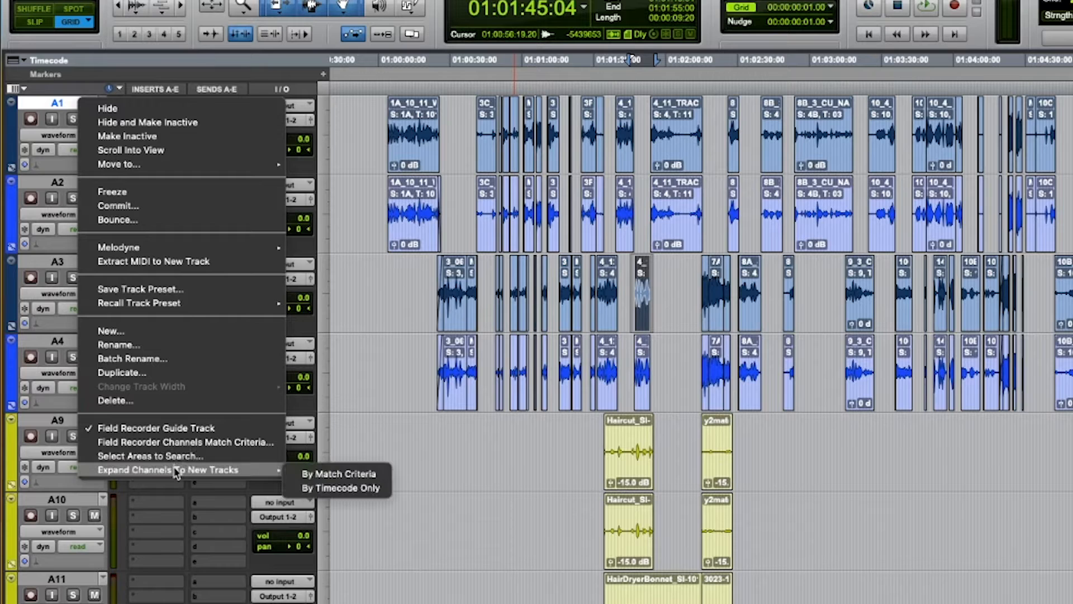
{"action": "mouse_move", "coordinate": [273, 467]}
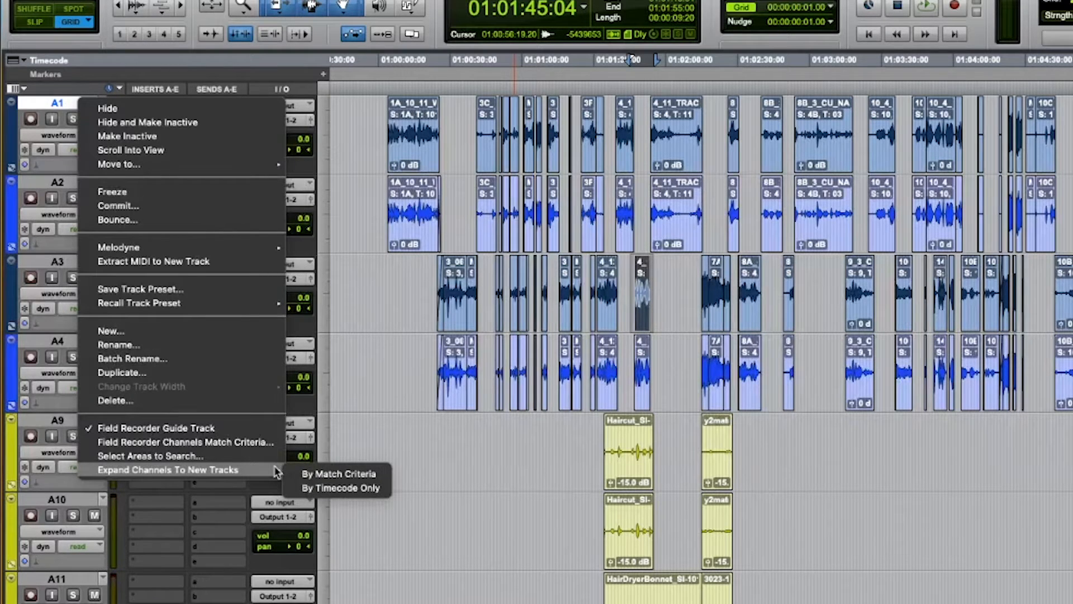
{"action": "mouse_move", "coordinate": [184, 441]}
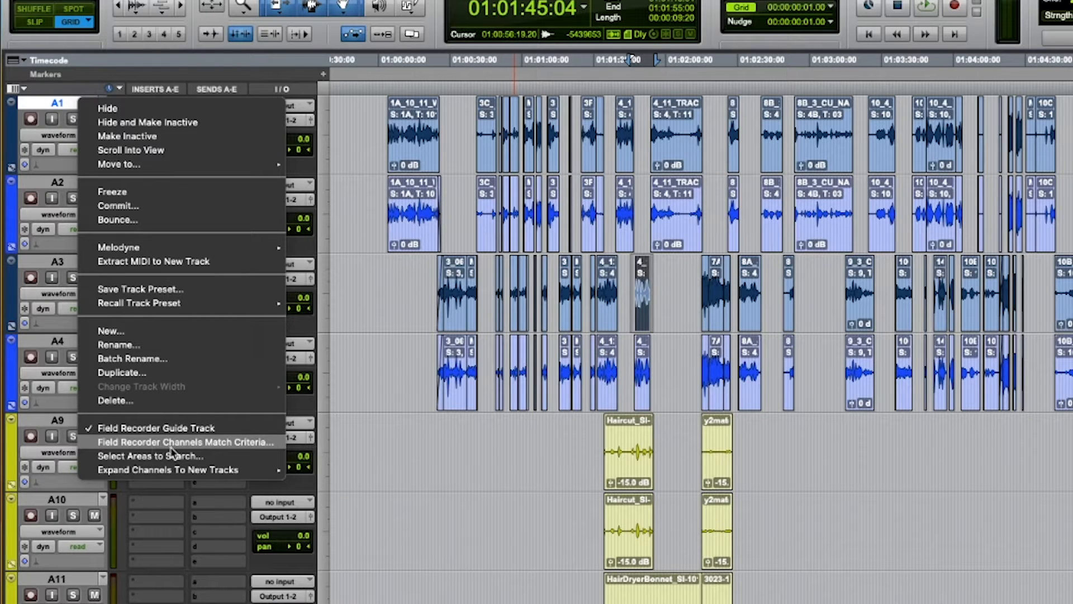
{"action": "mouse_move", "coordinate": [168, 469]}
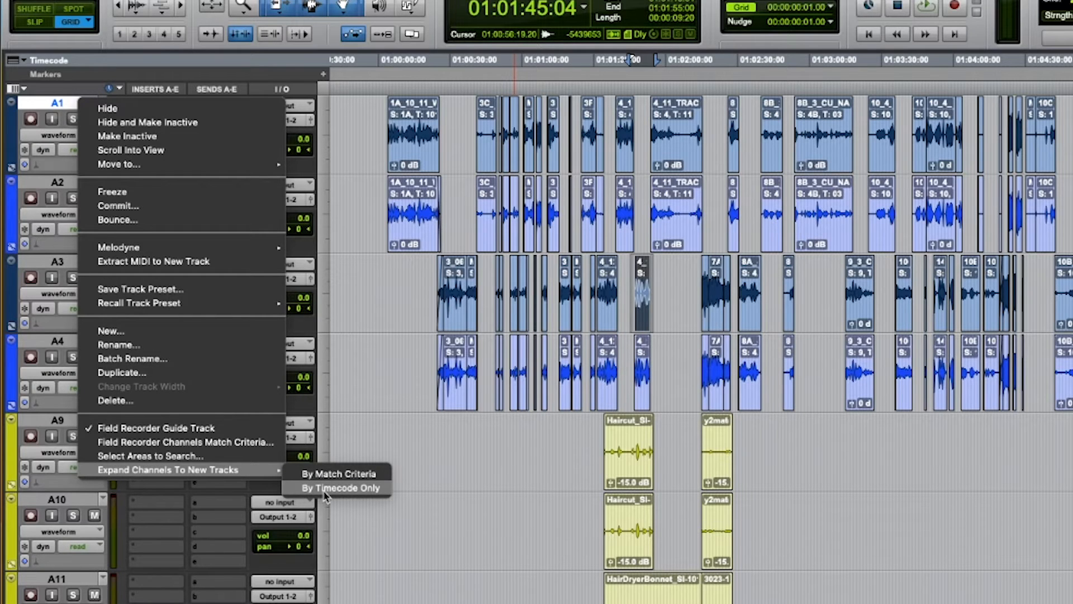
{"action": "mouse_move", "coordinate": [340, 473]}
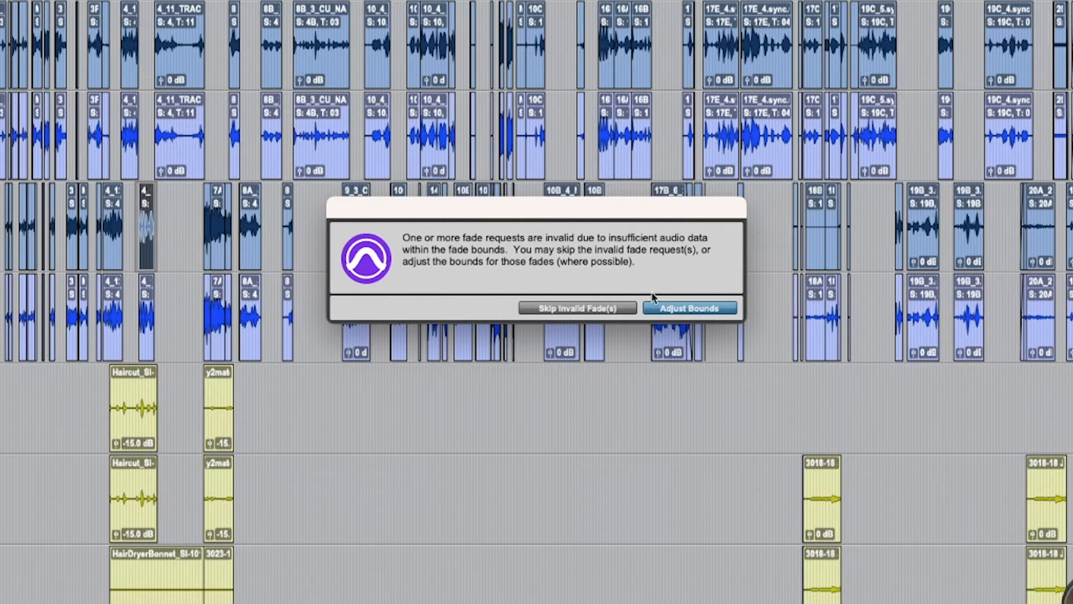
{"action": "mouse_move", "coordinate": [698, 304]}
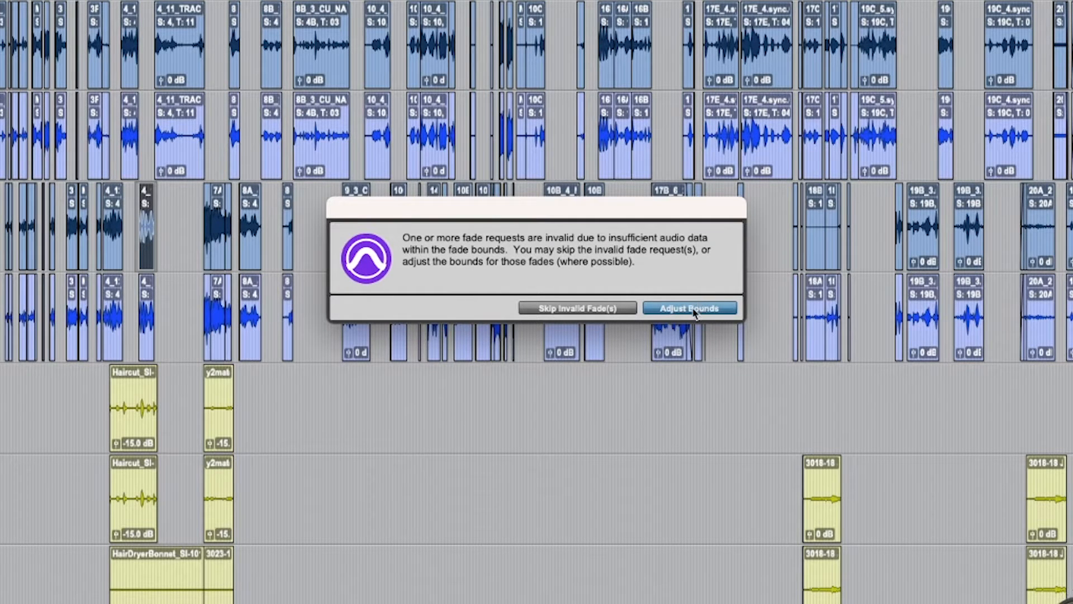
Choose Adjust Bounds in the invalid-fade warning so channel expansion finishes
{"action": "left_click", "coordinate": [690, 308]}
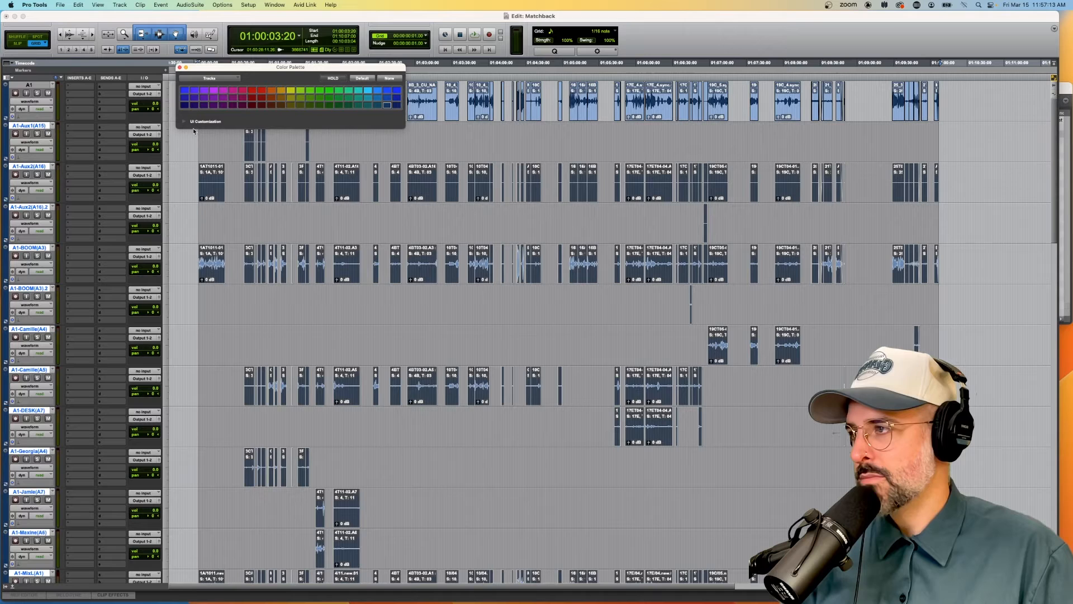
Review the new A1 boom and mix channel tracks and close the Color Palette
{"action": "left_click", "coordinate": [390, 77]}
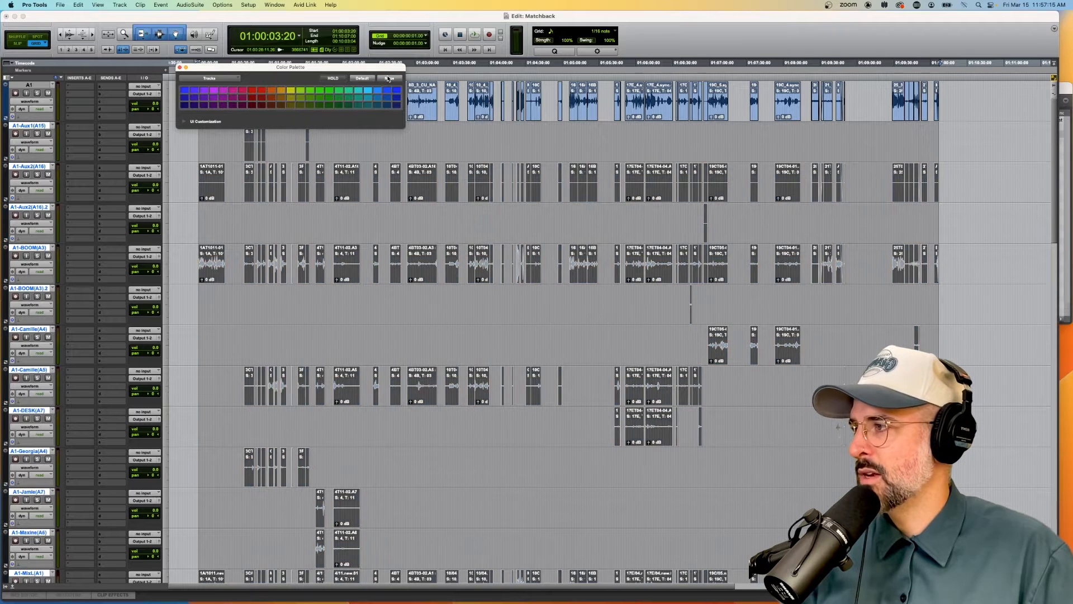
{"action": "left_click", "coordinate": [389, 77]}
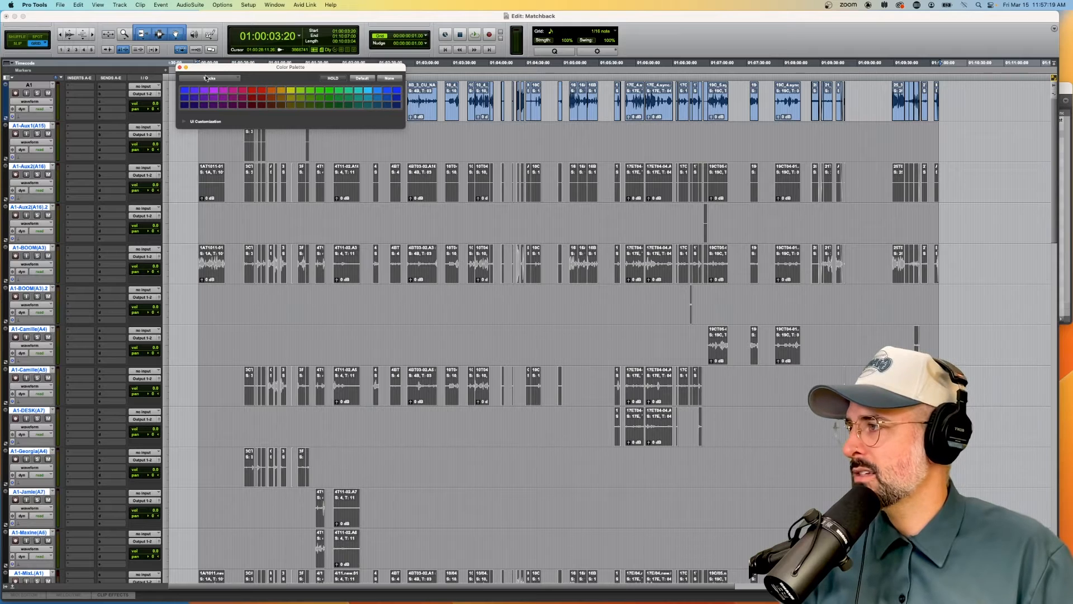
{"action": "left_click", "coordinate": [179, 67]}
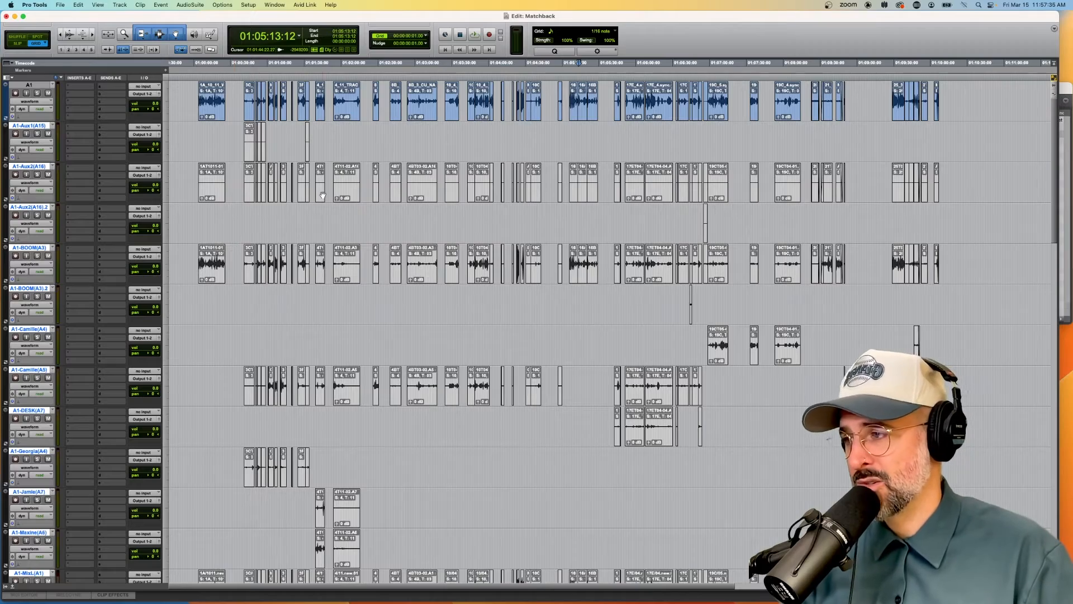
Scroll down through the expanded A1 tracks to inspect their clips
{"action": "scroll", "scroll_direction": "down", "scroll_amount": 3}
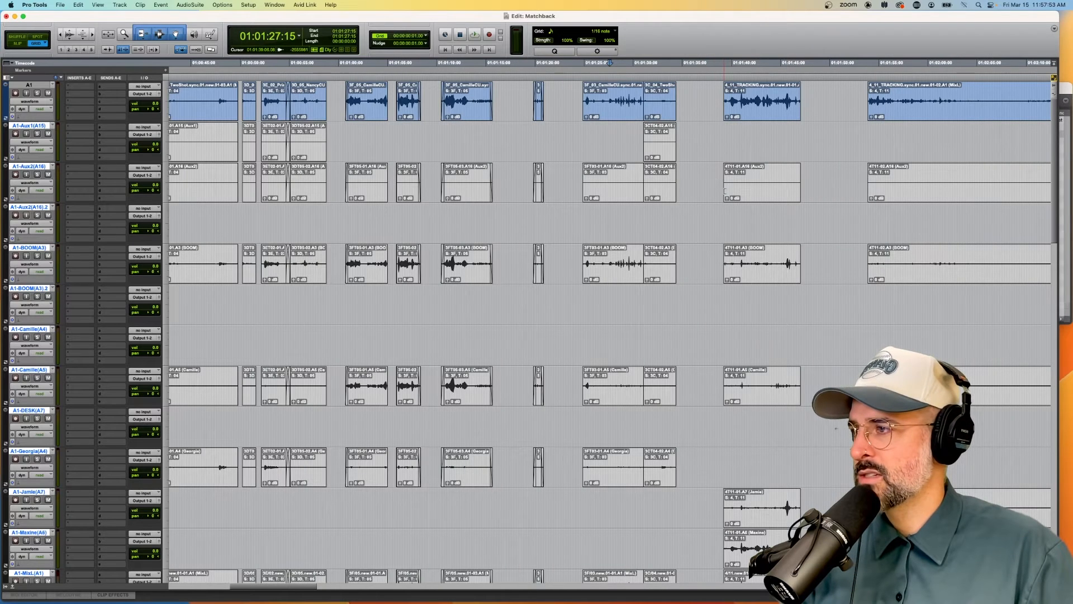
{"action": "scroll", "scroll_direction": "down", "scroll_amount": 3}
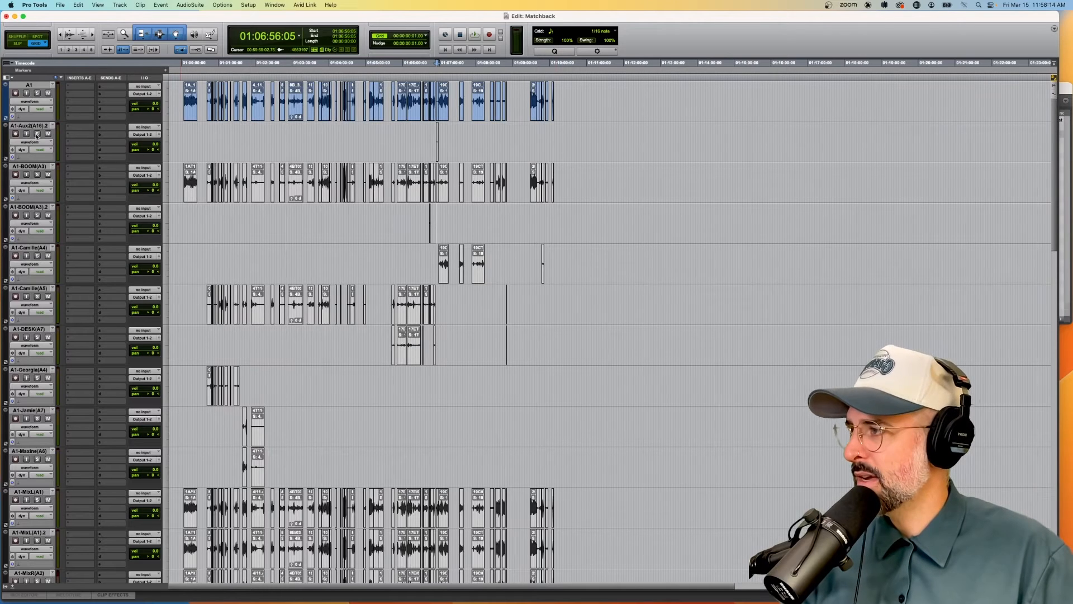
Hide the empty A1 aux track from its track-name menu
{"action": "right_click", "coordinate": [26, 126]}
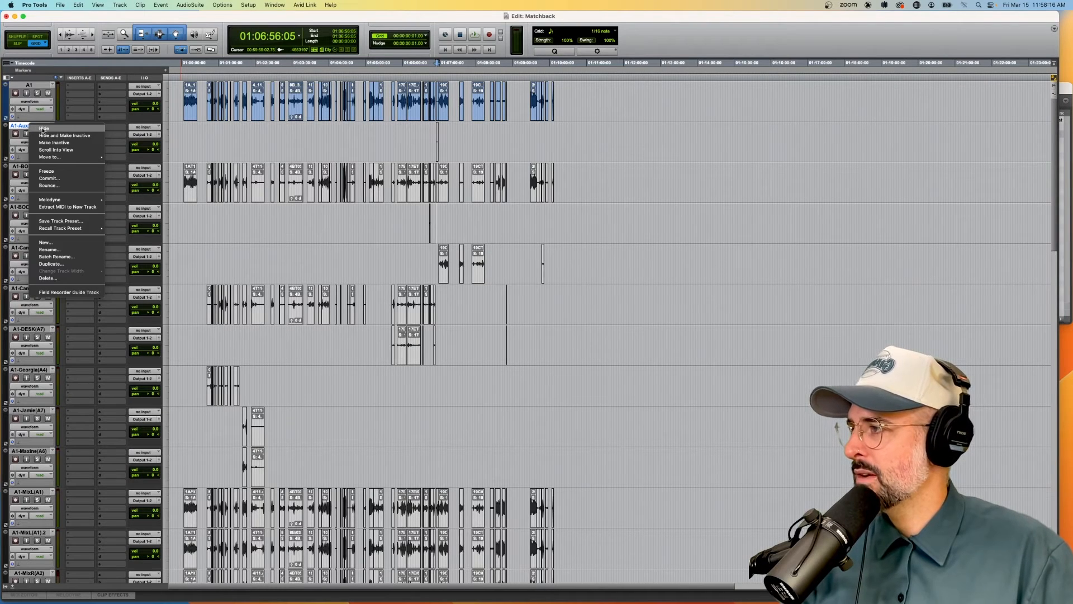
{"action": "left_click", "coordinate": [43, 128]}
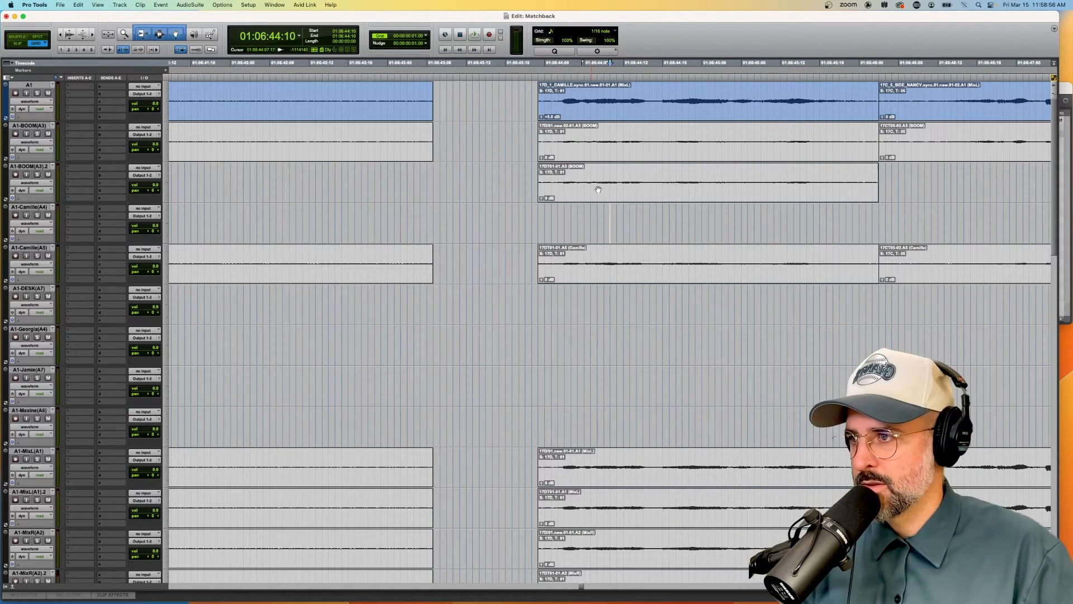
{"action": "left_click", "coordinate": [684, 182]}
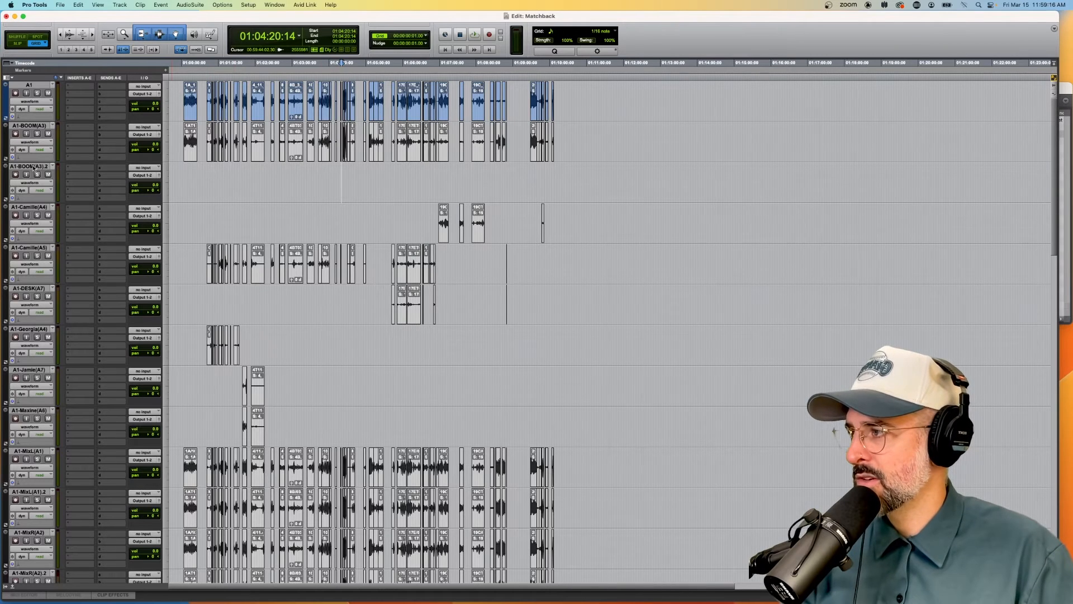
Hide the duplicate boom and other redundant A1 tracks, leaving boom, desk, character and mix
{"action": "right_click", "coordinate": [27, 166]}
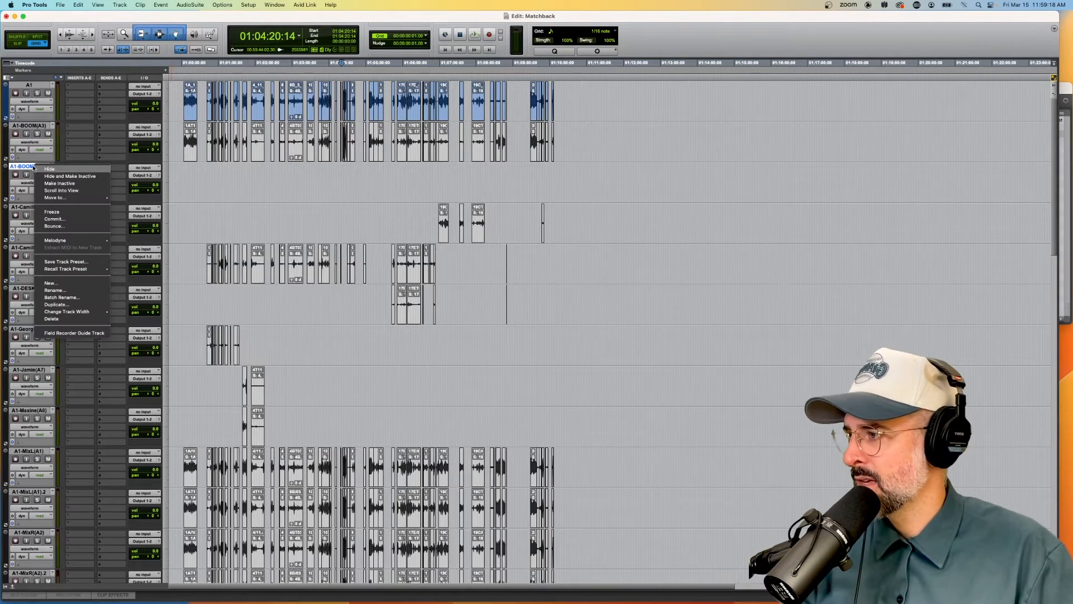
{"action": "mouse_move", "coordinate": [62, 306]}
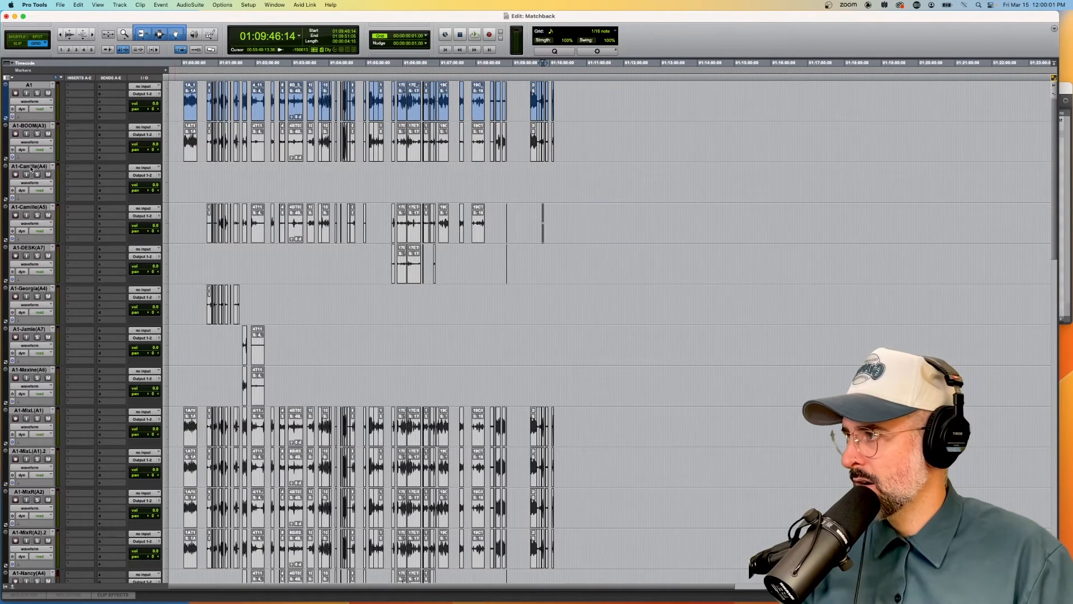
{"action": "right_click", "coordinate": [27, 167]}
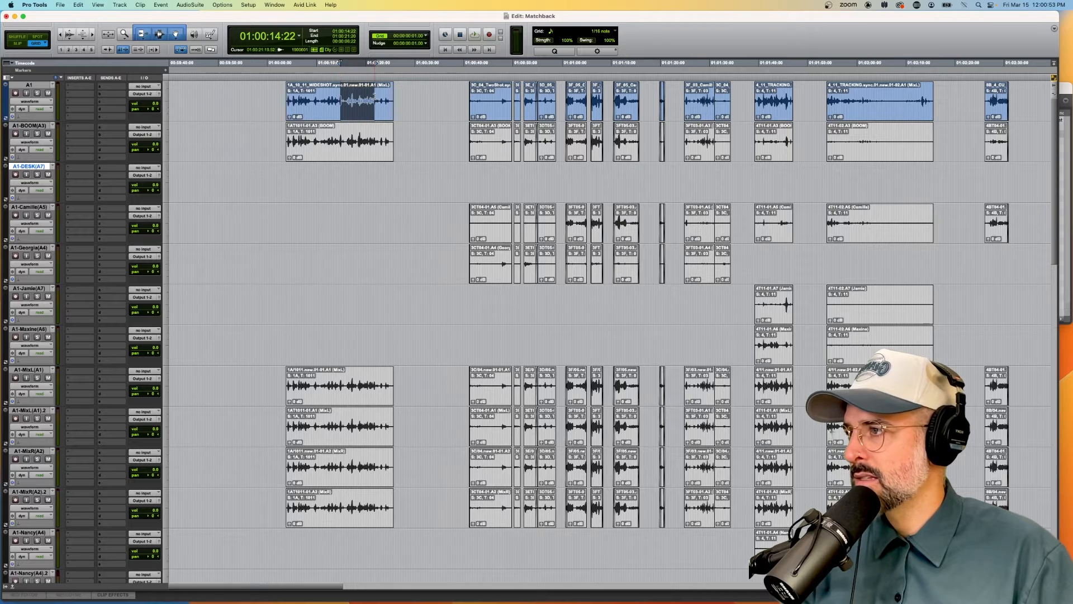
{"action": "scroll", "scroll_direction": "down", "scroll_amount": 3}
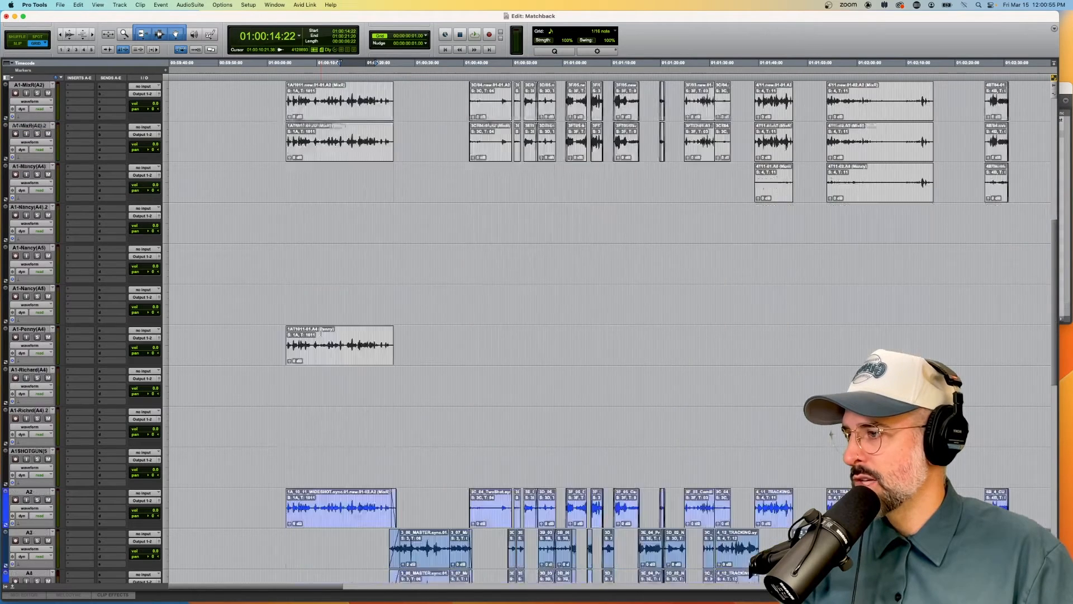
Scroll down to the expanded character tracks and select a redundant Nancy track
{"action": "scroll", "scroll_direction": "down", "scroll_amount": 3}
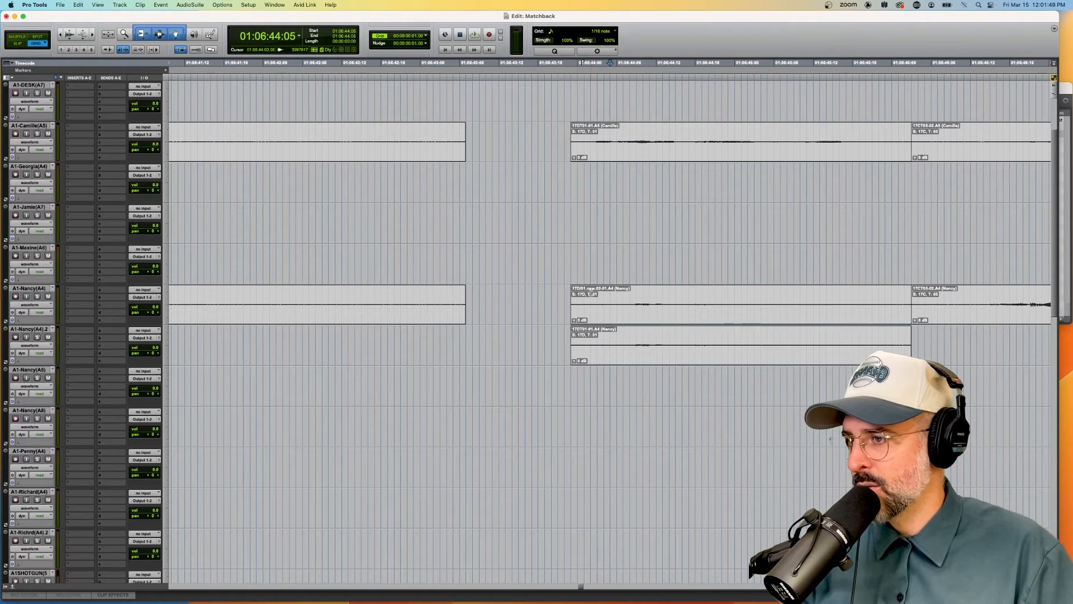
{"action": "left_click", "coordinate": [739, 343]}
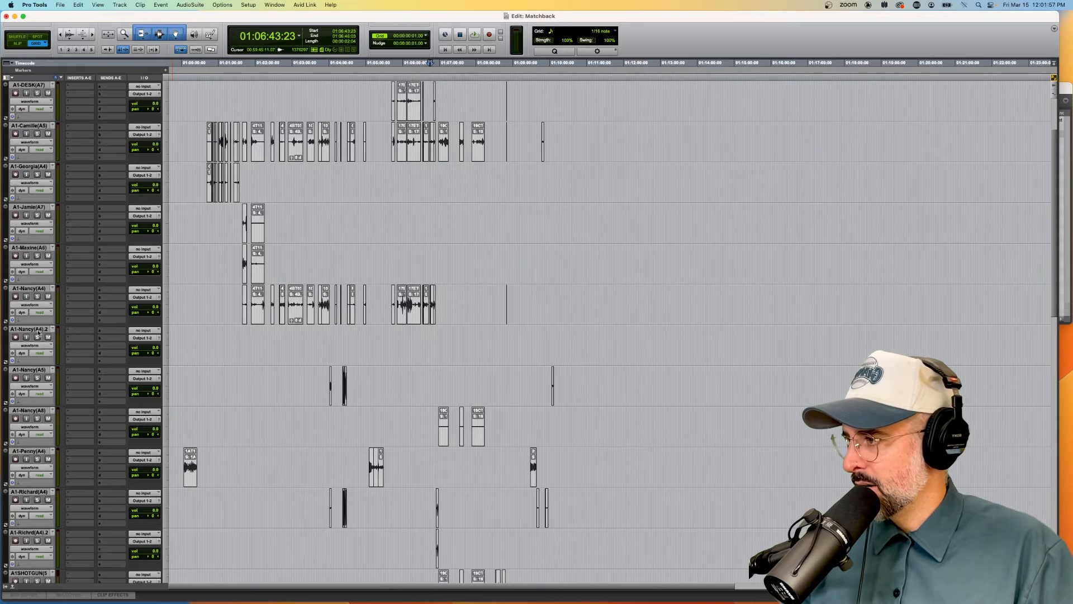
Bring up the track-name menu on the redundant Nancy tracks to hide them
{"action": "right_click", "coordinate": [29, 329]}
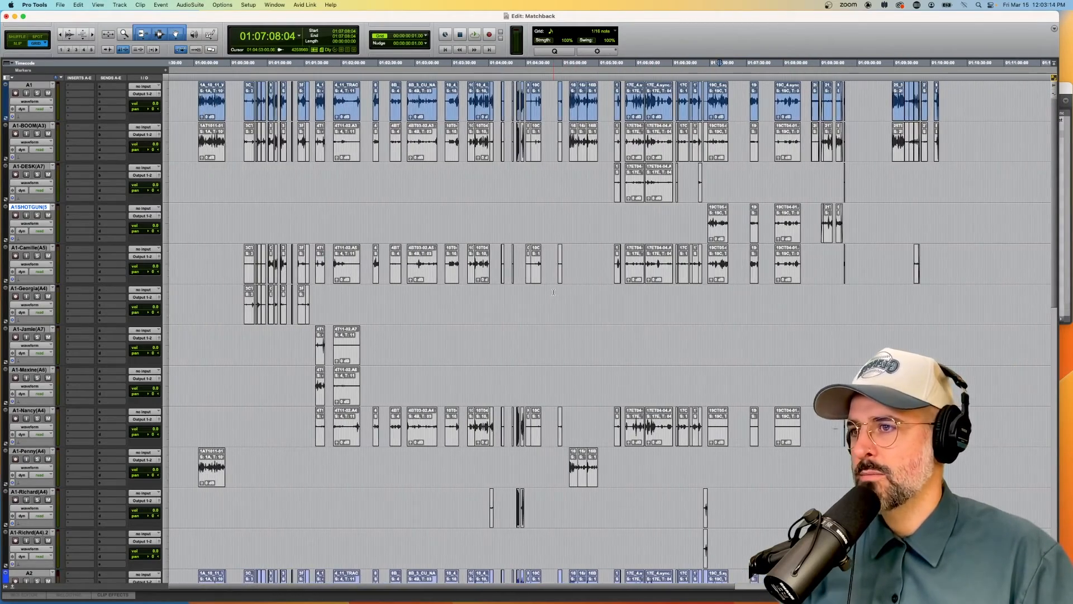
{"action": "scroll", "scroll_direction": "down", "scroll_amount": 3}
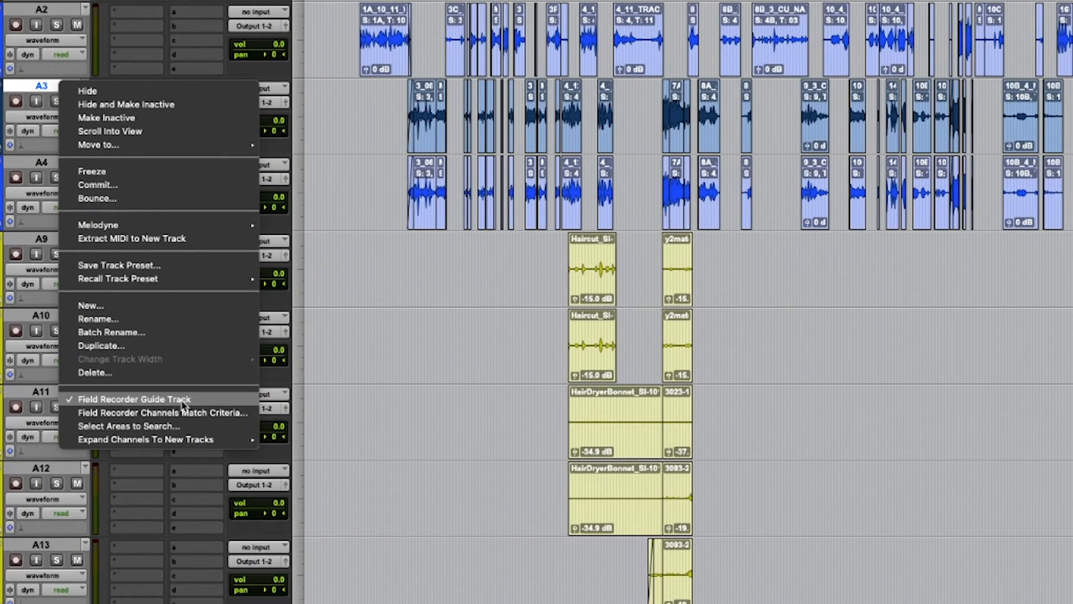
{"action": "mouse_move", "coordinate": [162, 413]}
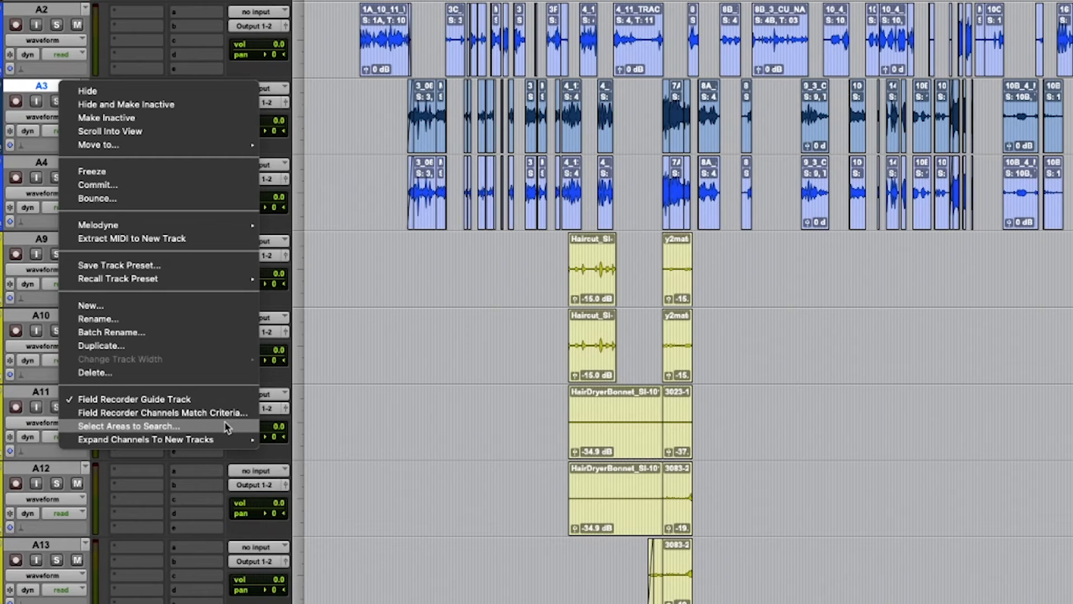
{"action": "mouse_move", "coordinate": [145, 438]}
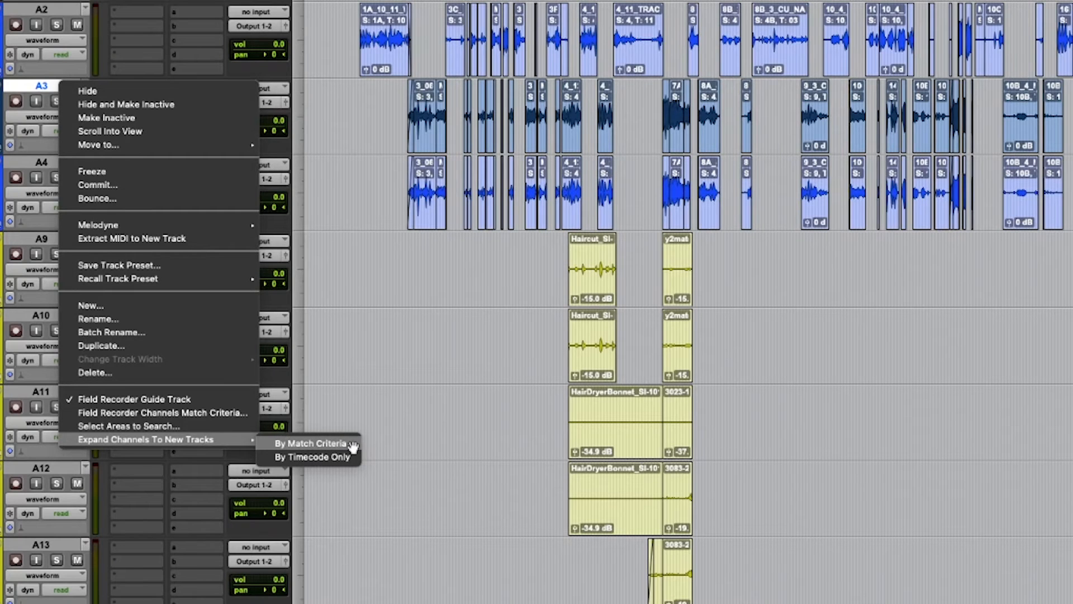
{"action": "mouse_move", "coordinate": [298, 445]}
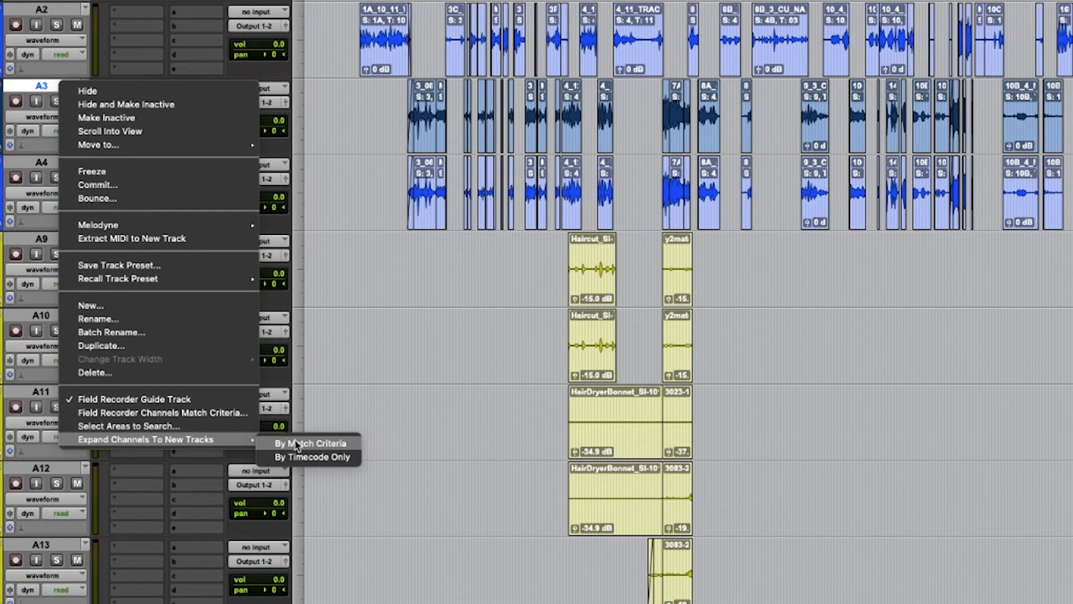
{"action": "mouse_move", "coordinate": [288, 459]}
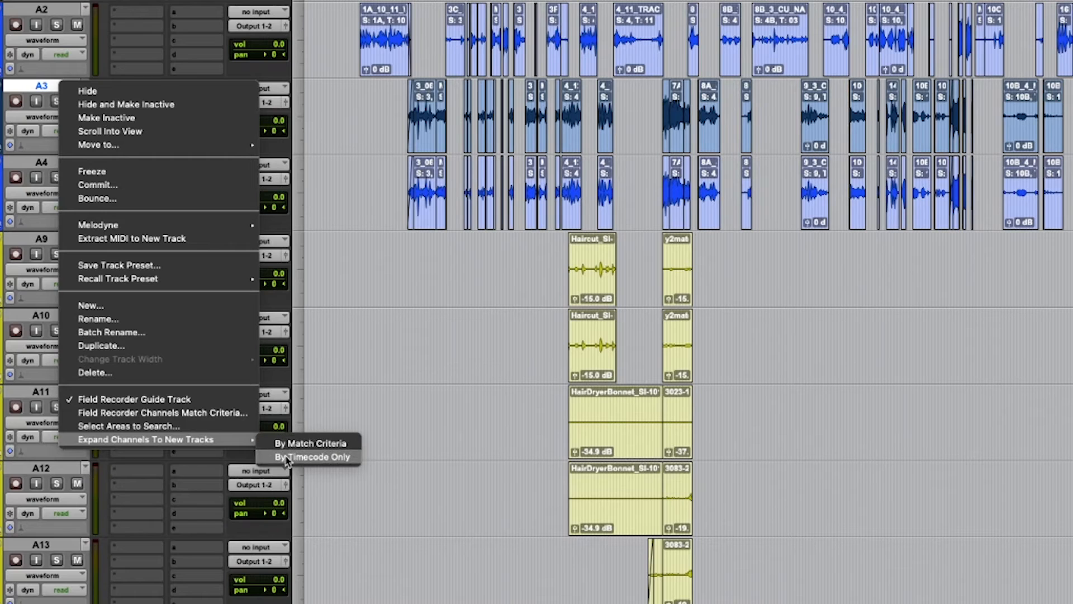
{"action": "mouse_move", "coordinate": [267, 462]}
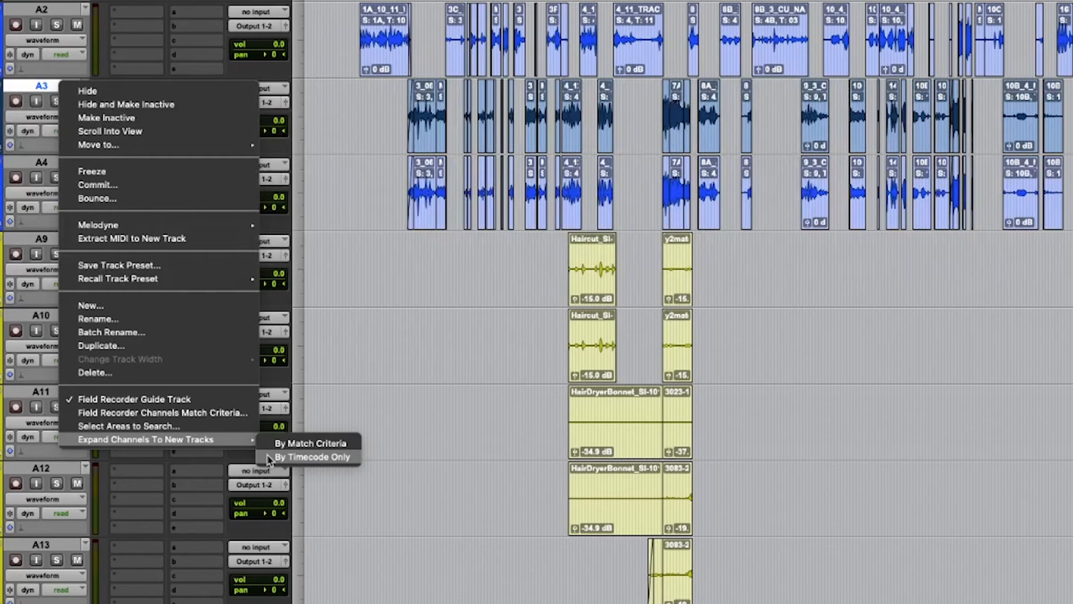
{"action": "mouse_move", "coordinate": [266, 458]}
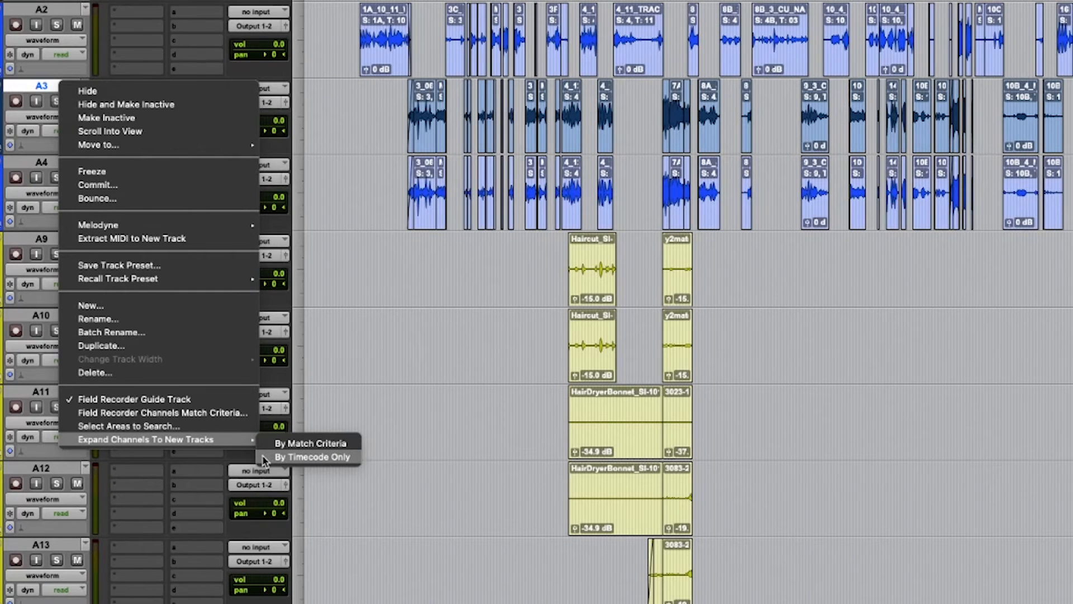
{"action": "mouse_move", "coordinate": [266, 460]}
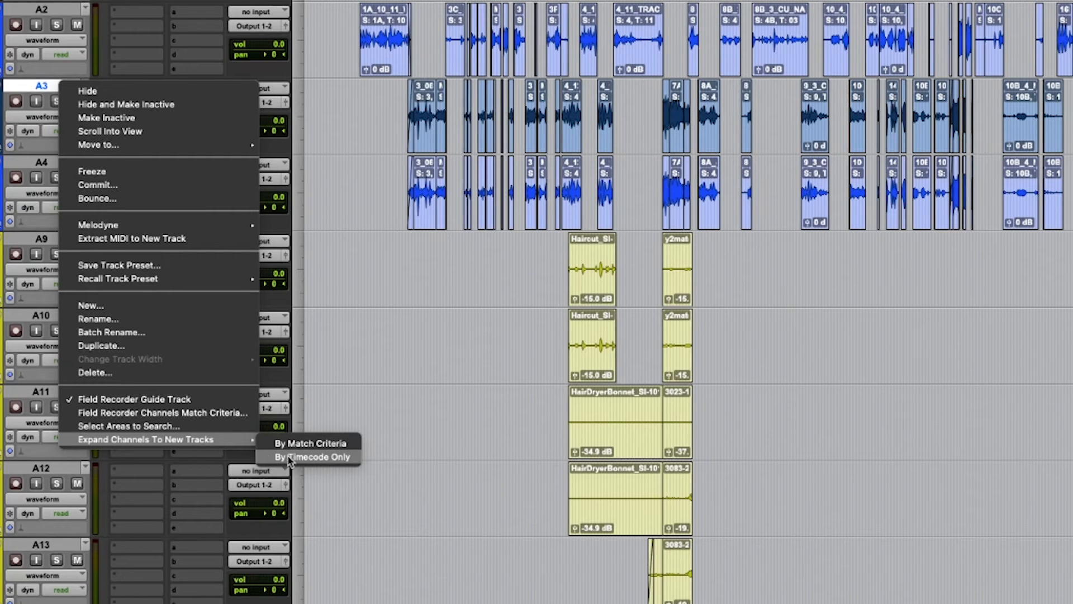
Choose Expand Channels To New Tracks > By Timecode Only for the A3 guide track
{"action": "left_click", "coordinate": [313, 456]}
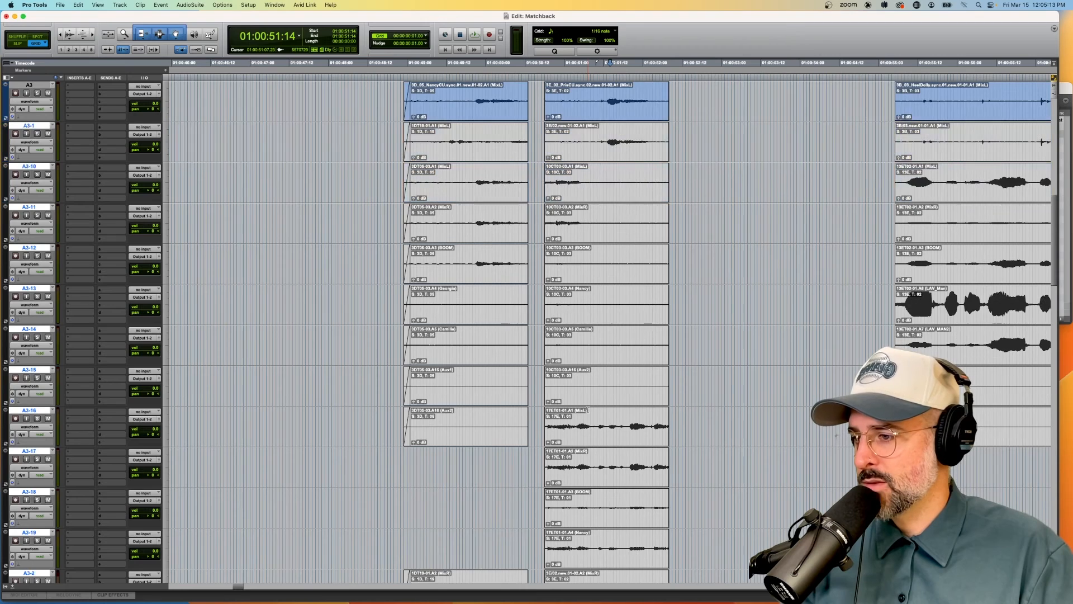
Scroll down through the newly created A3-1 to A3-30 tracks to review them
{"action": "scroll", "scroll_direction": "down", "scroll_amount": 3}
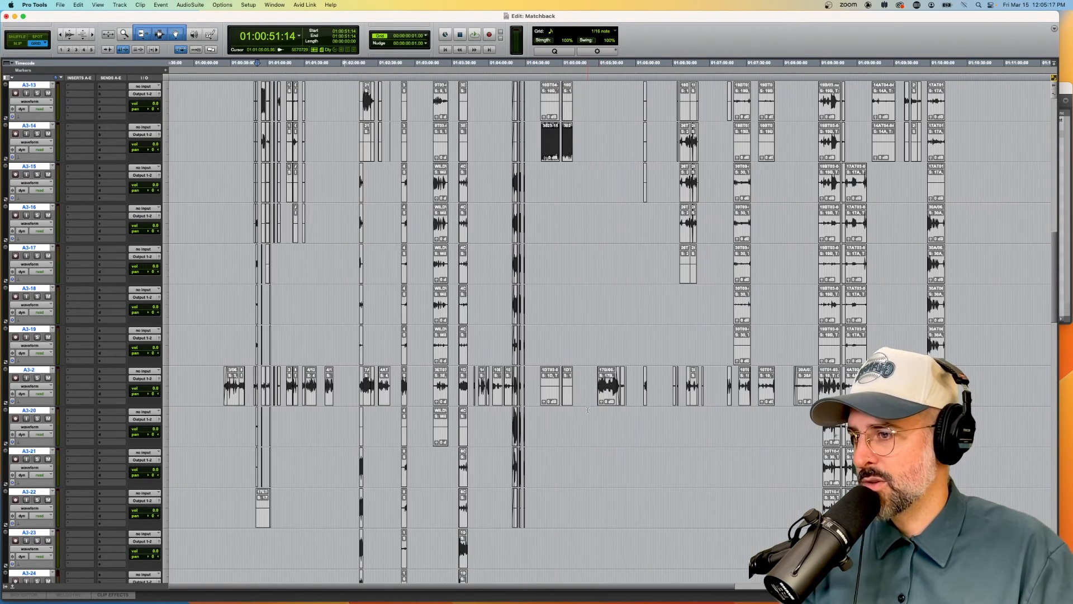
{"action": "scroll", "scroll_direction": "down", "scroll_amount": 3}
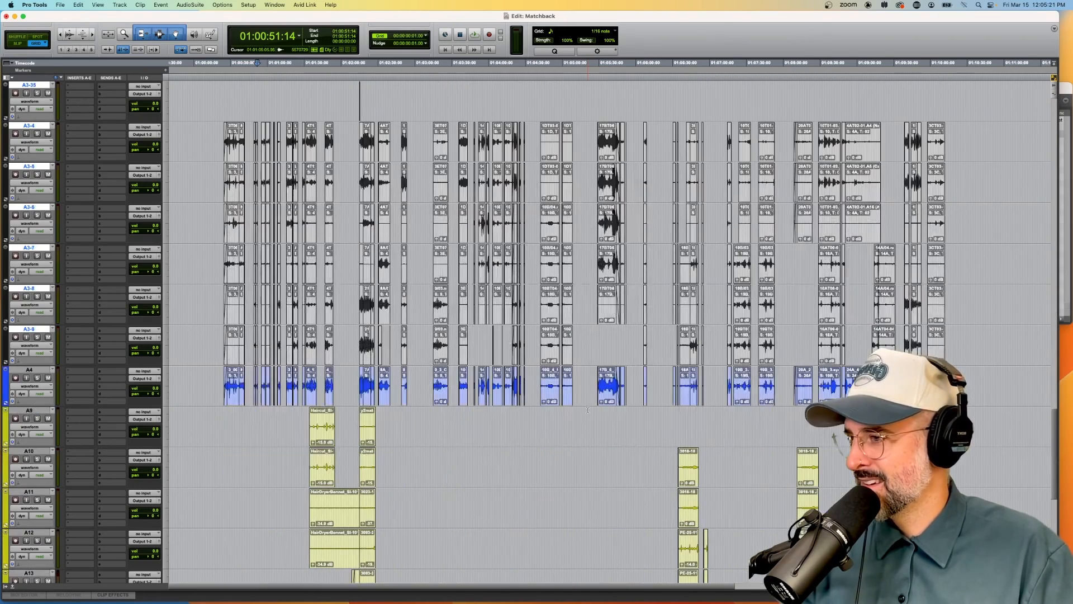
{"action": "scroll", "scroll_direction": "down", "scroll_amount": 3}
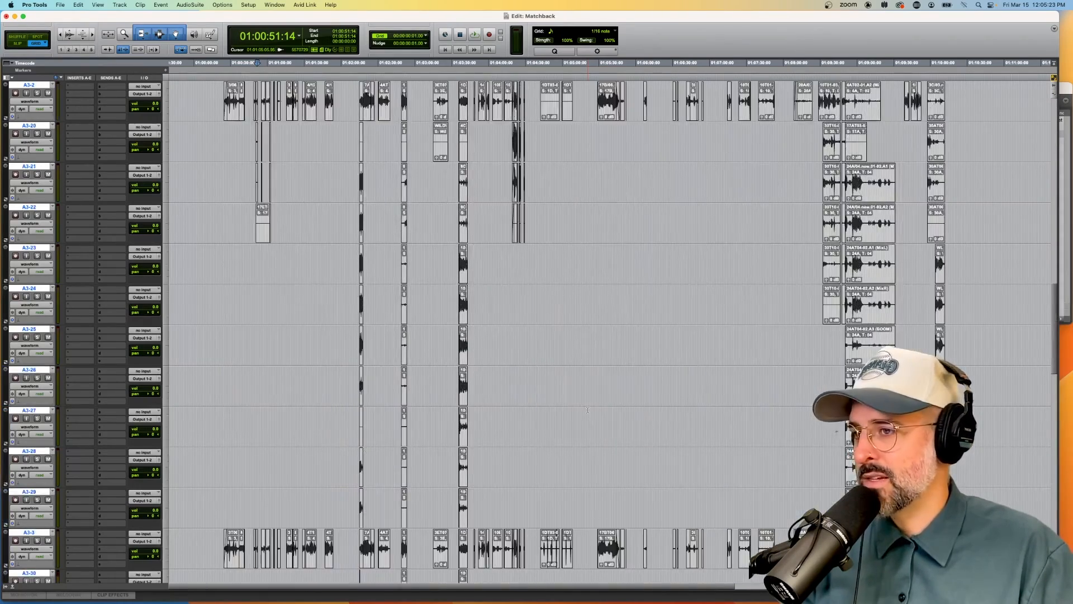